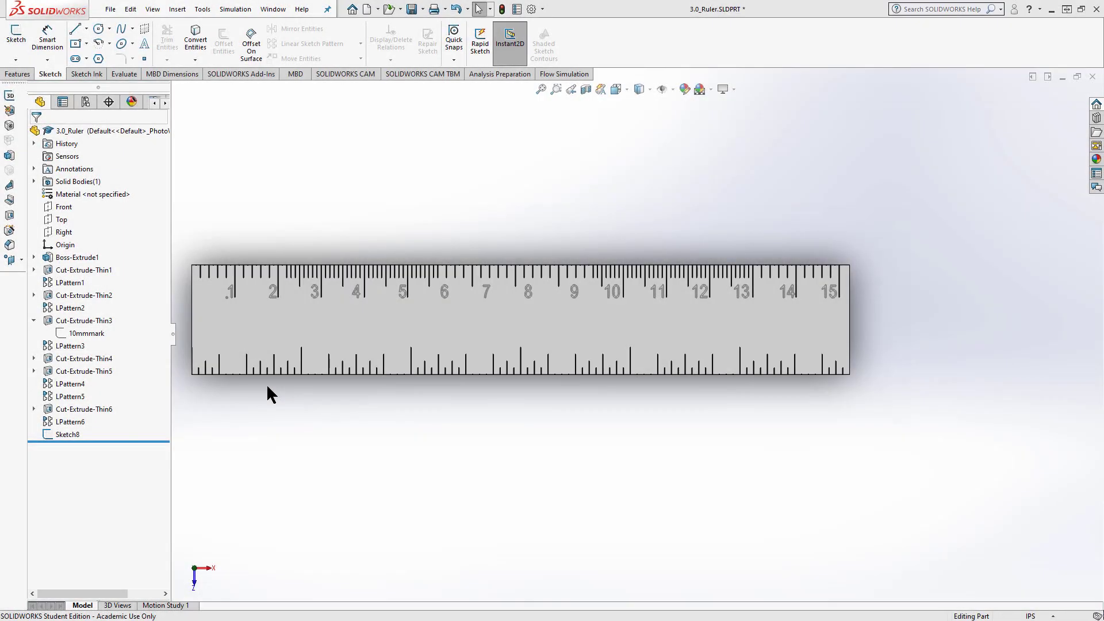
Step: Edit Sketch8, change the top numbers' .320 offset dimension to .300, and exit
{"action": "left_click", "coordinate": [367, 370]}
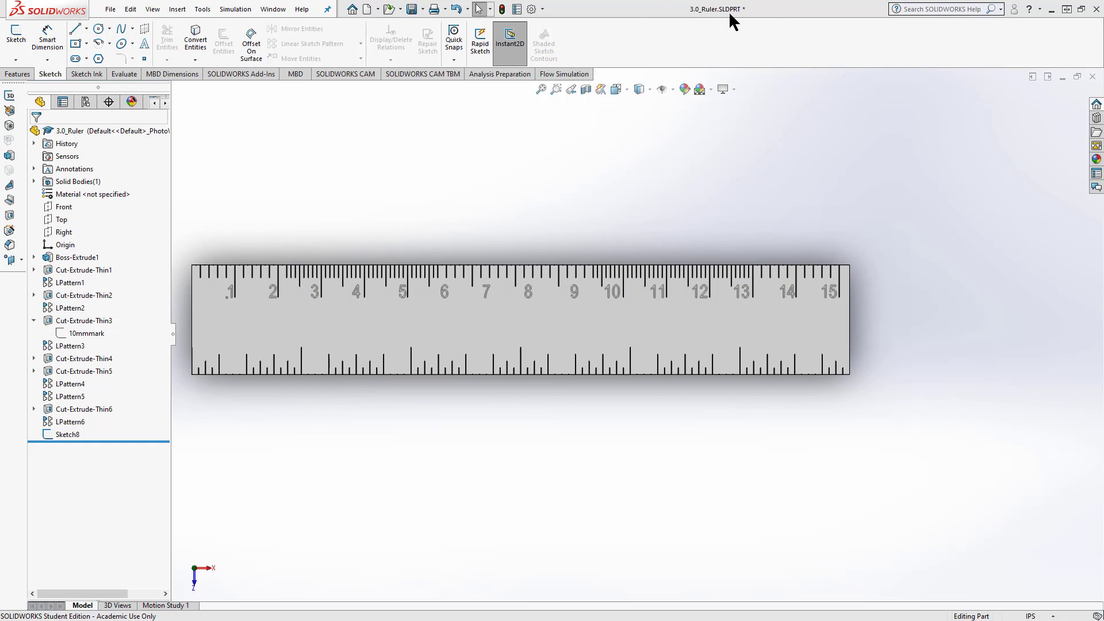
{"action": "mouse_move", "coordinate": [745, 23]}
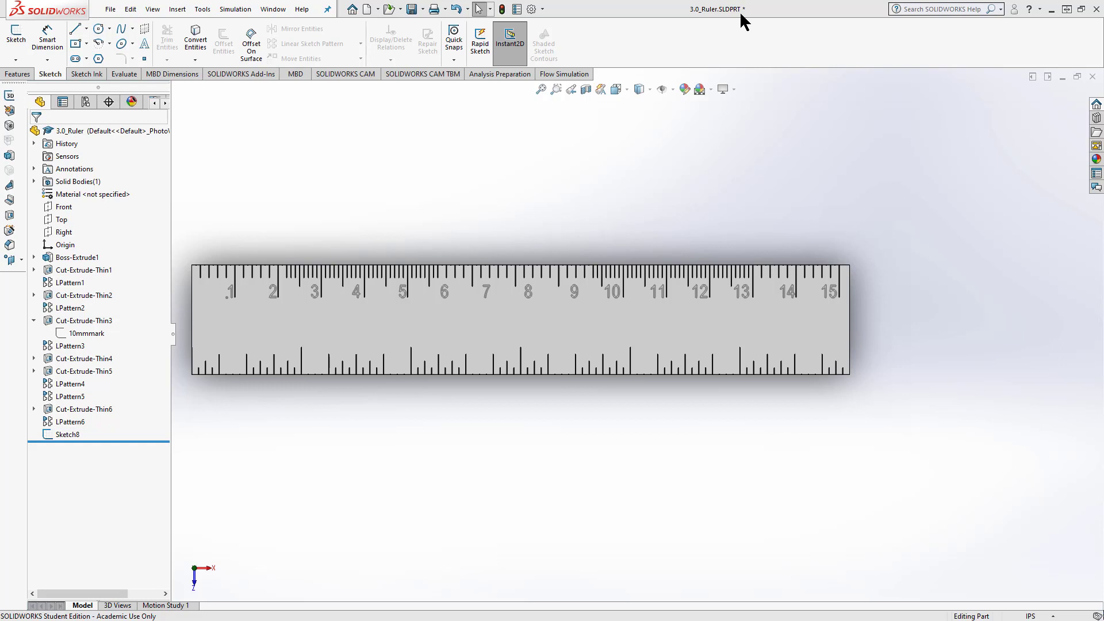
{"action": "mouse_move", "coordinate": [765, 16]}
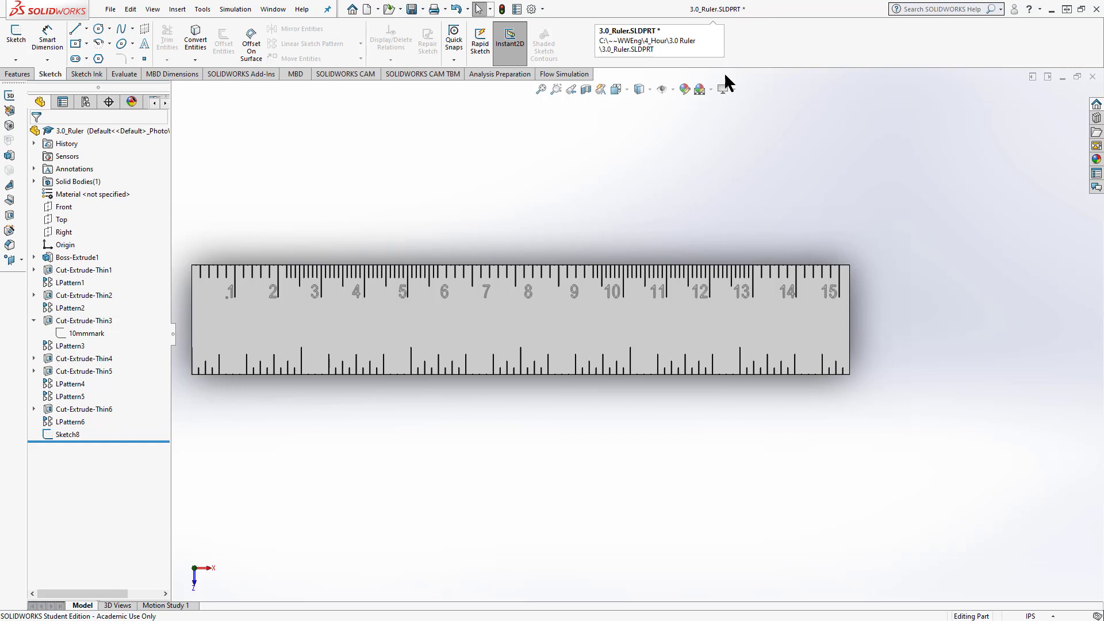
{"action": "mouse_move", "coordinate": [373, 448]}
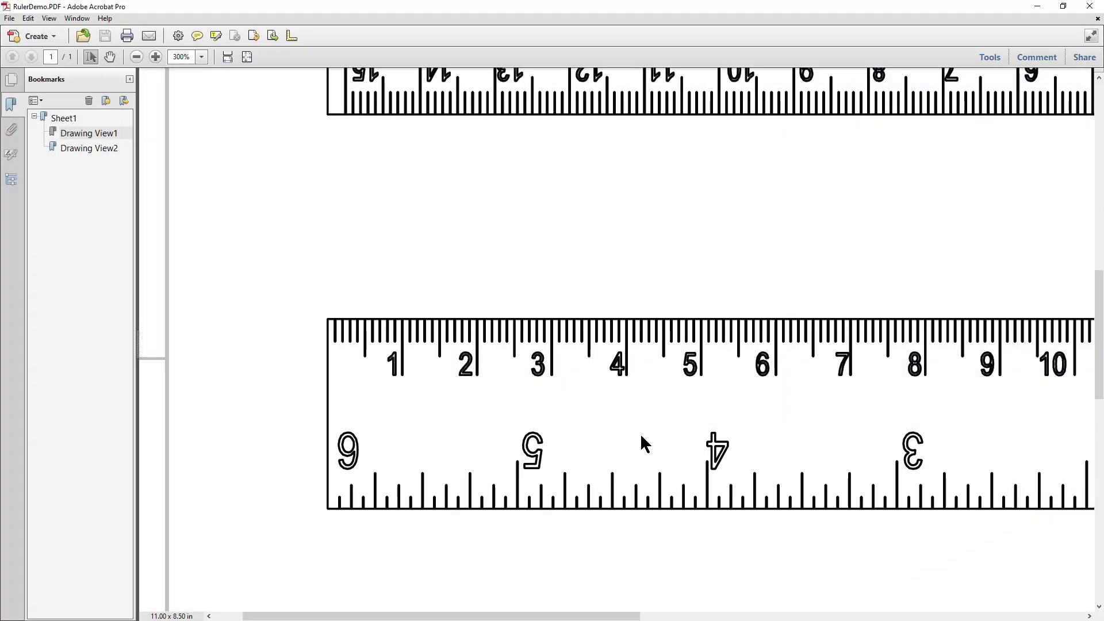
{"action": "mouse_move", "coordinate": [668, 487]}
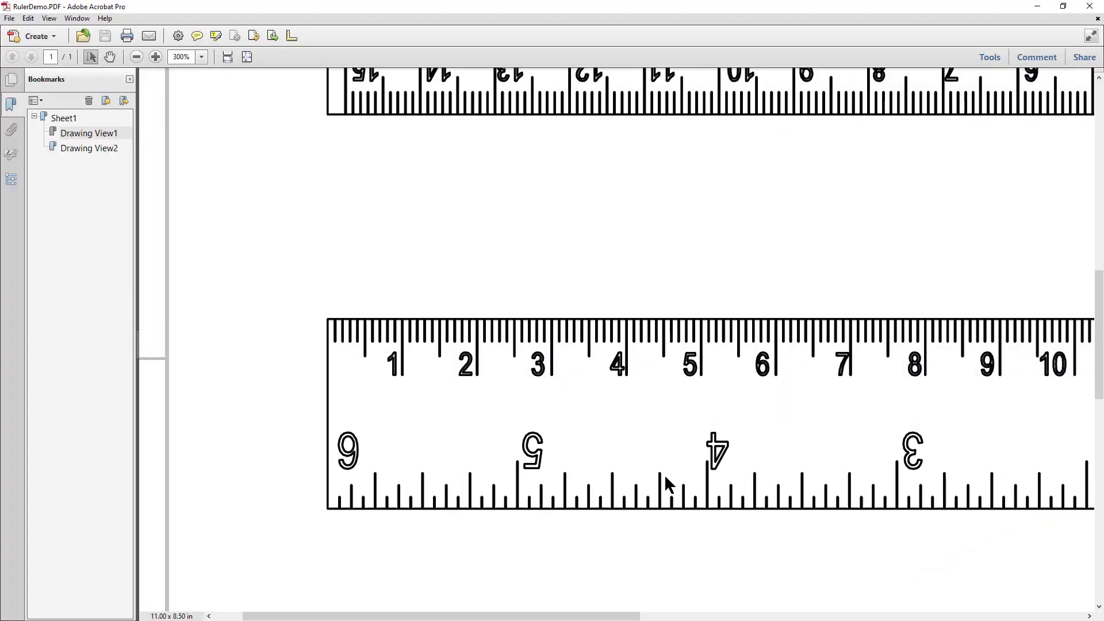
{"action": "mouse_move", "coordinate": [726, 495]}
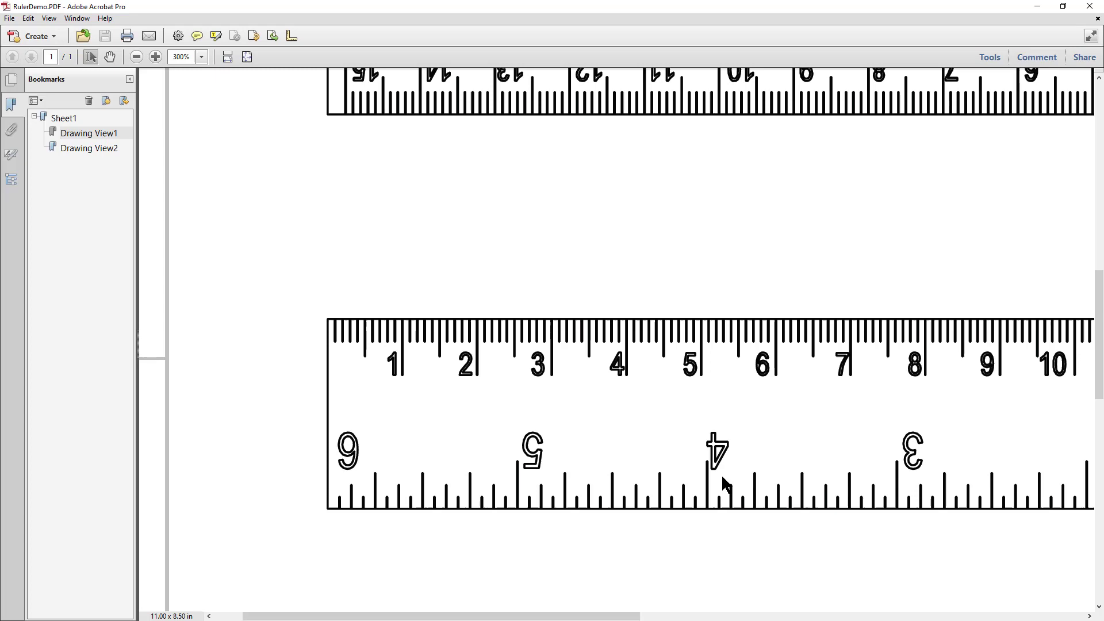
{"action": "left_click", "coordinate": [133, 57]}
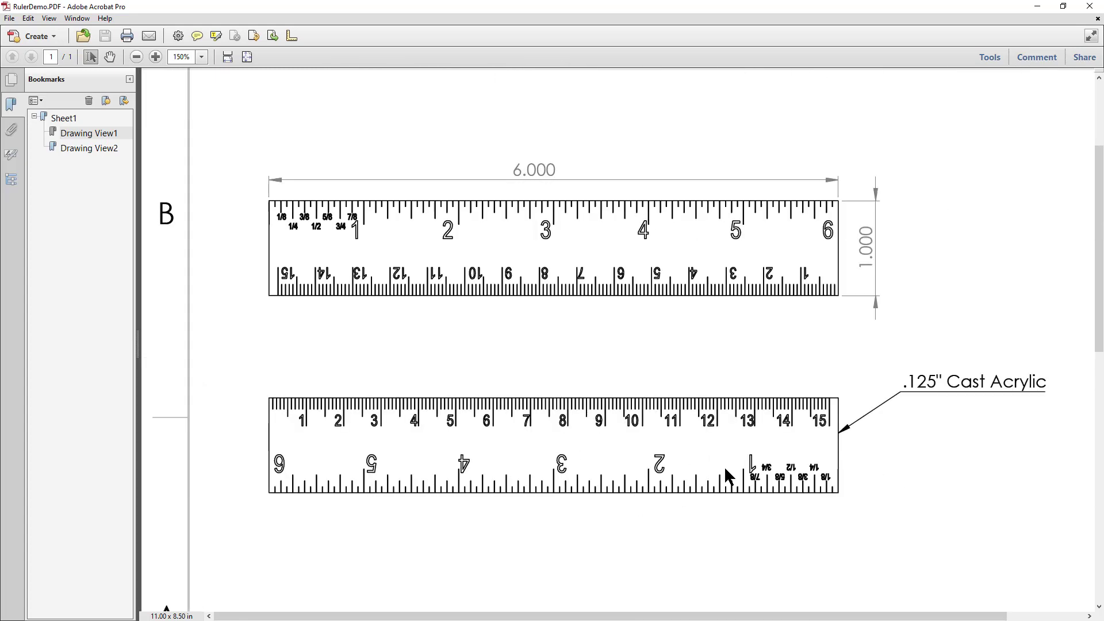
{"action": "left_click", "coordinate": [155, 57]}
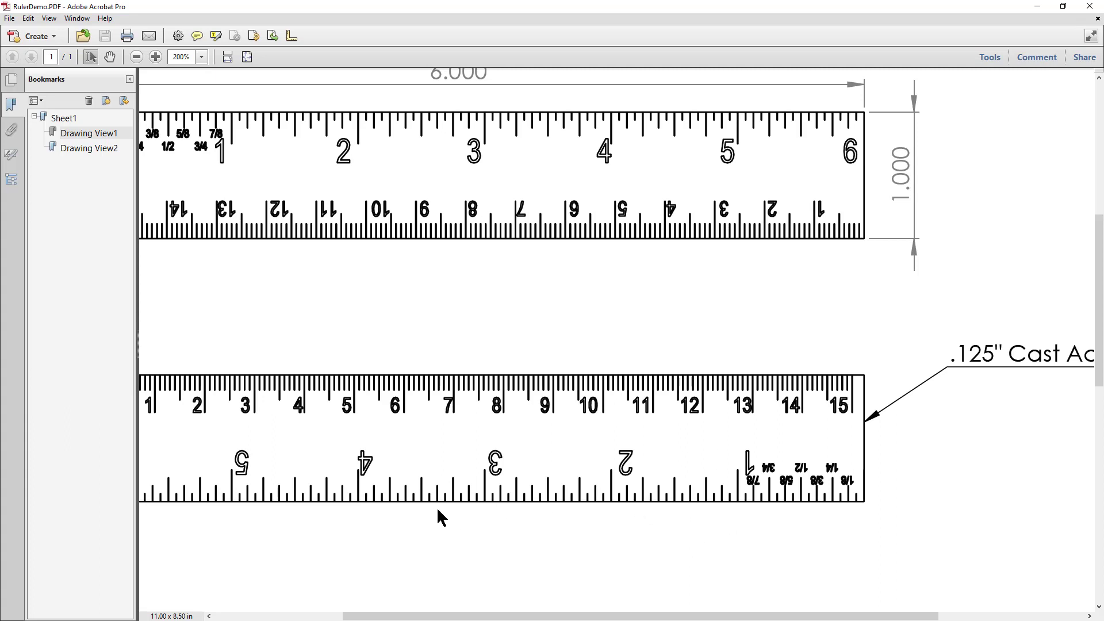
{"action": "left_click", "coordinate": [133, 57]}
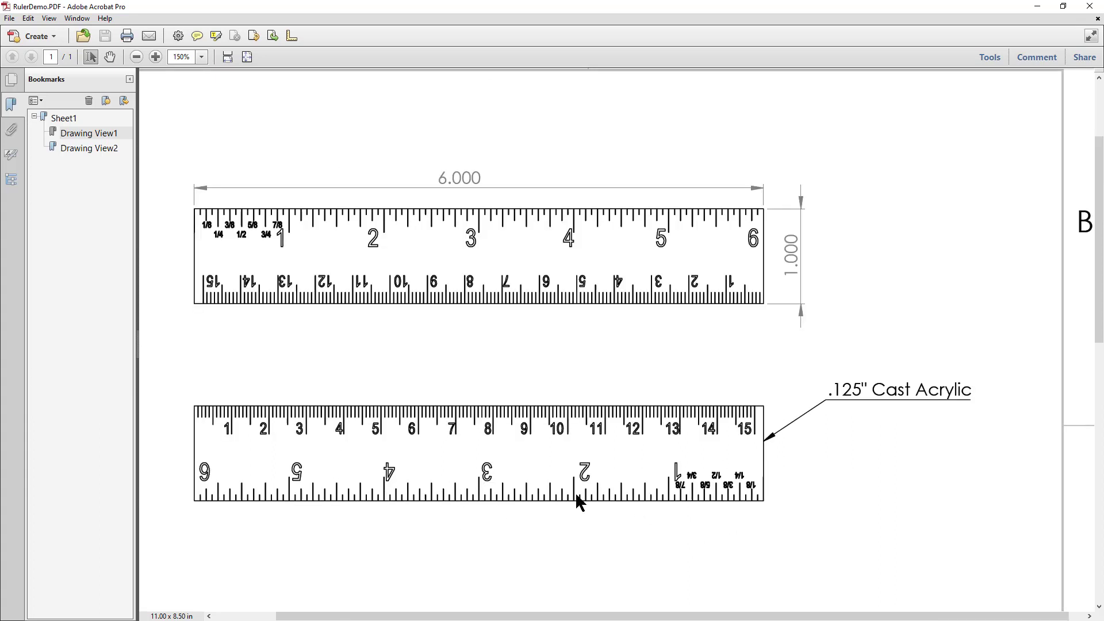
{"action": "mouse_move", "coordinate": [662, 496]}
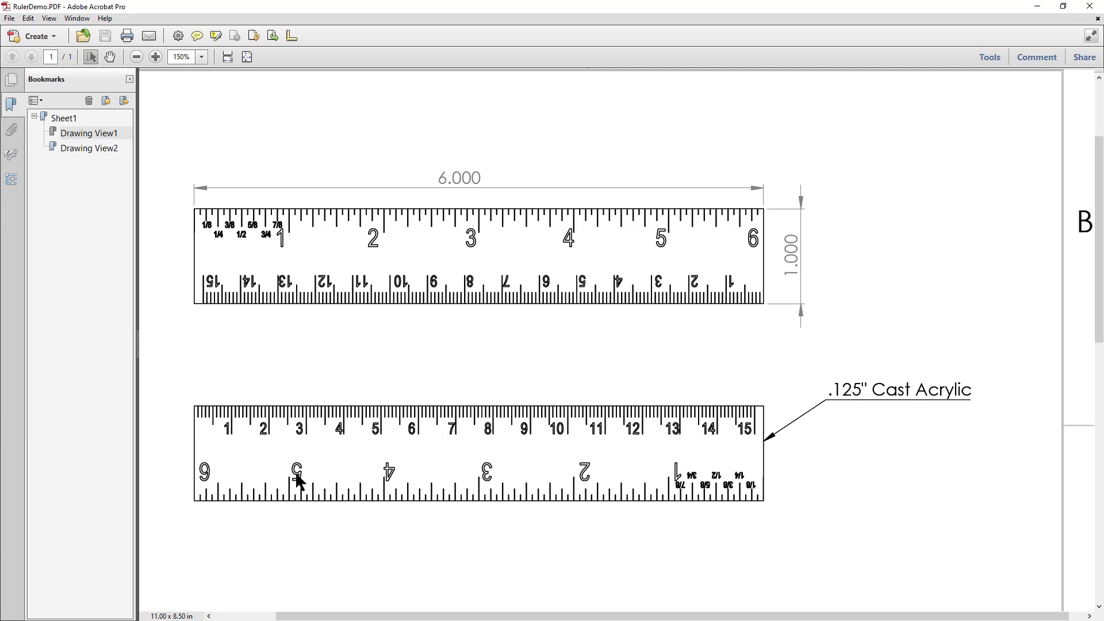
{"action": "mouse_move", "coordinate": [208, 496]}
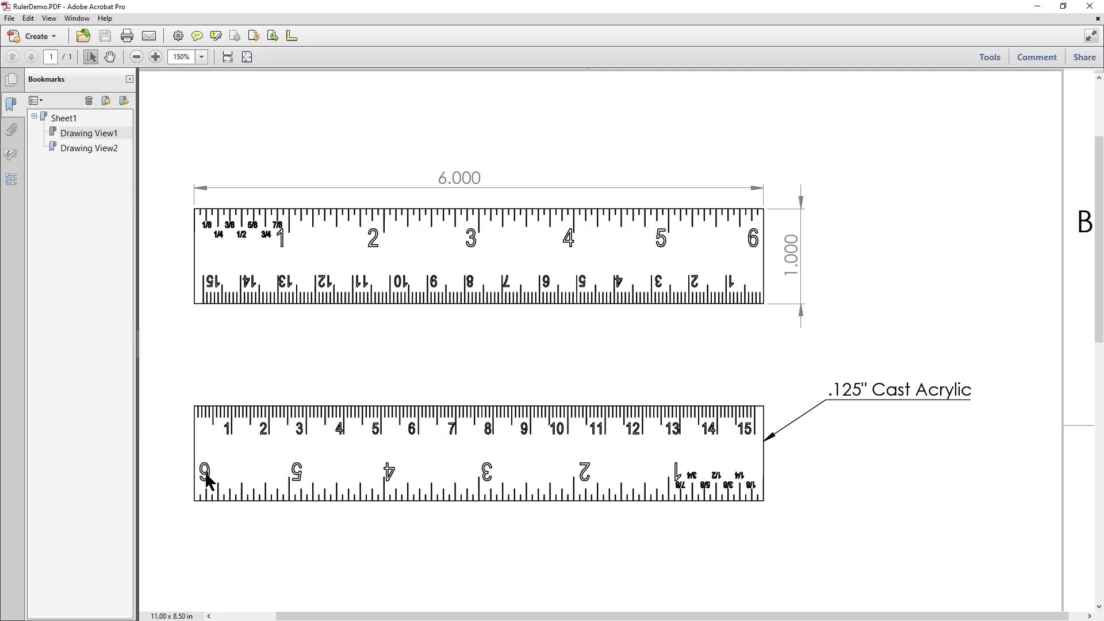
{"action": "mouse_move", "coordinate": [1040, 6]}
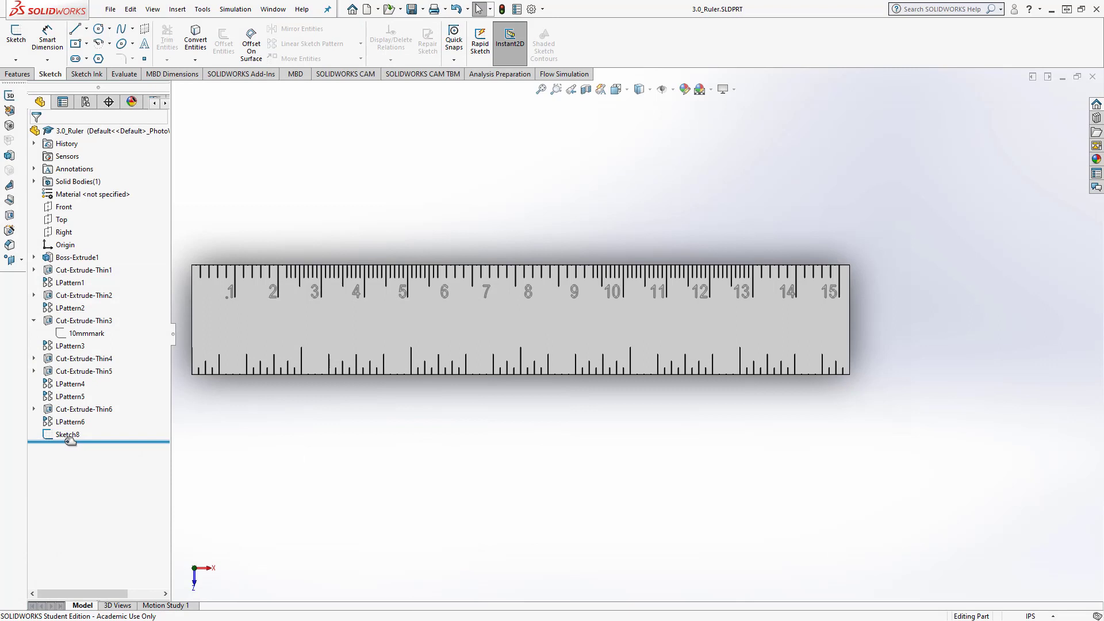
{"action": "left_click", "coordinate": [65, 434]}
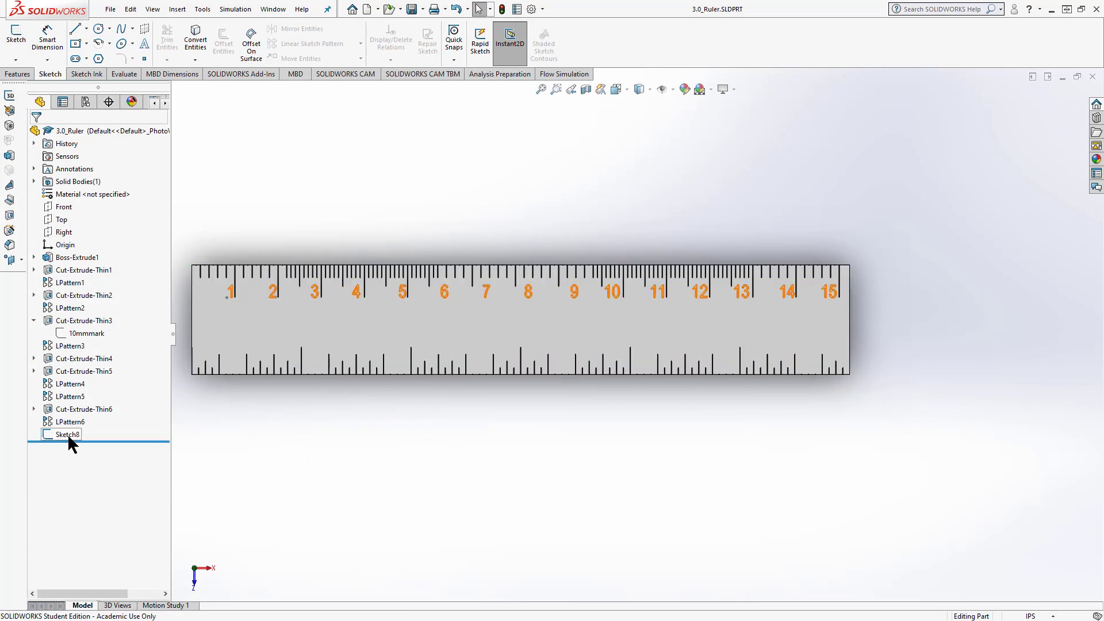
{"action": "double_click", "coordinate": [65, 434]}
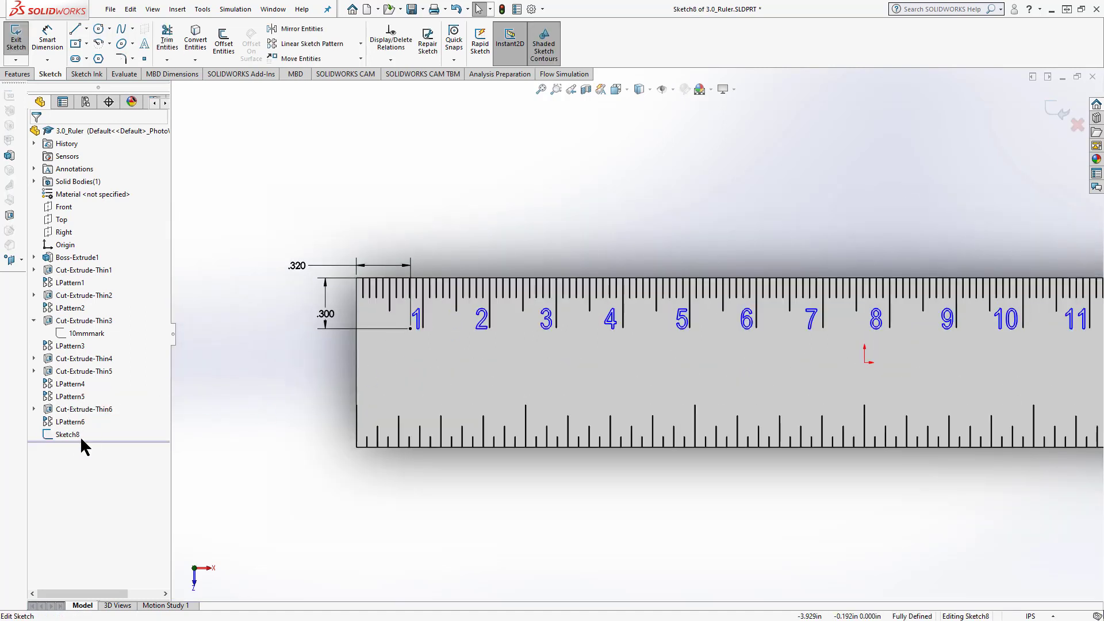
{"action": "left_click", "coordinate": [65, 434]}
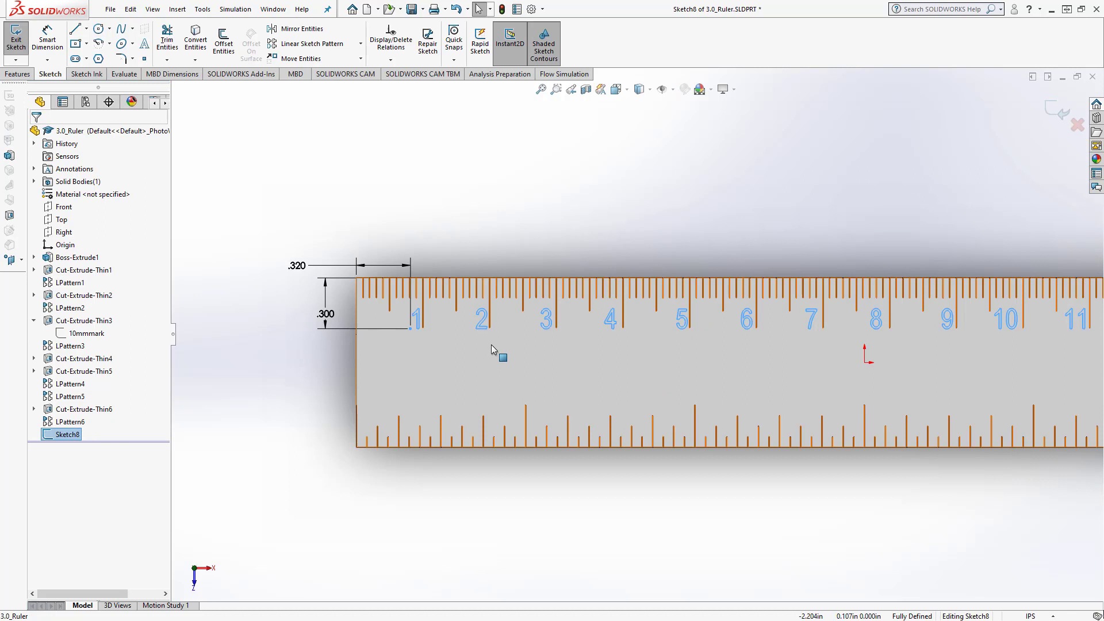
{"action": "left_click", "coordinate": [77, 257]}
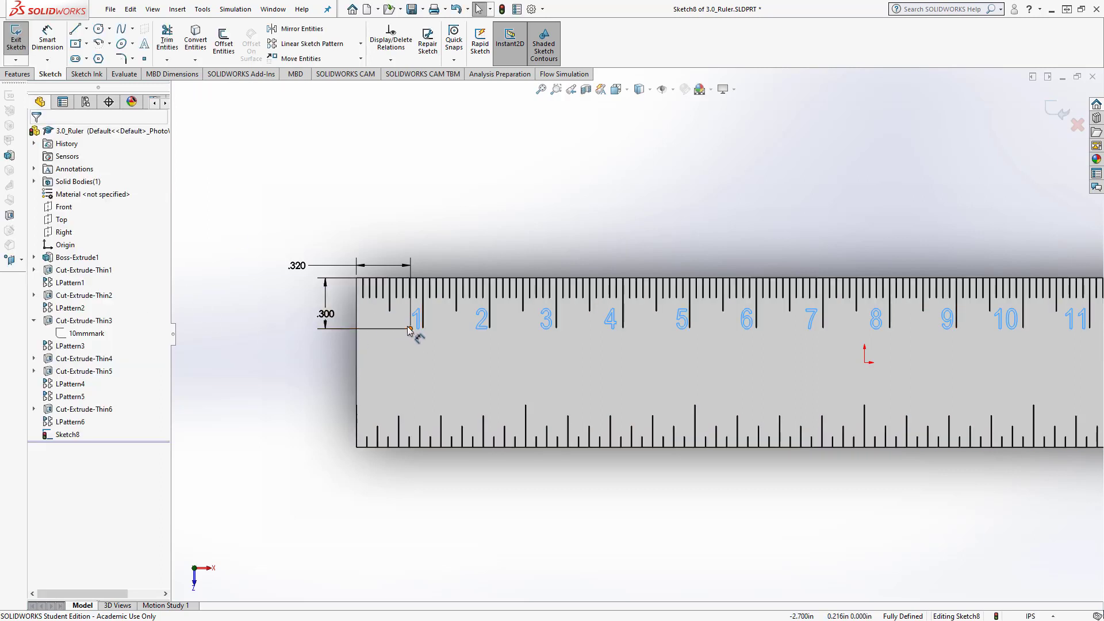
{"action": "double_click", "coordinate": [296, 265]}
{"action": "type", "text": ".300"}
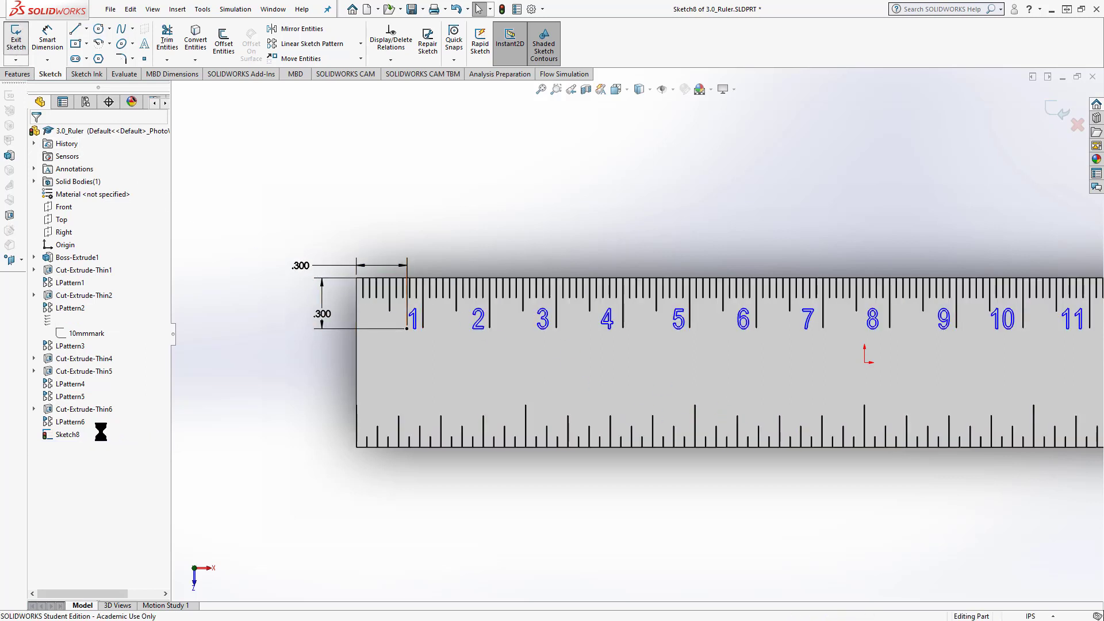
{"action": "left_click", "coordinate": [13, 32]}
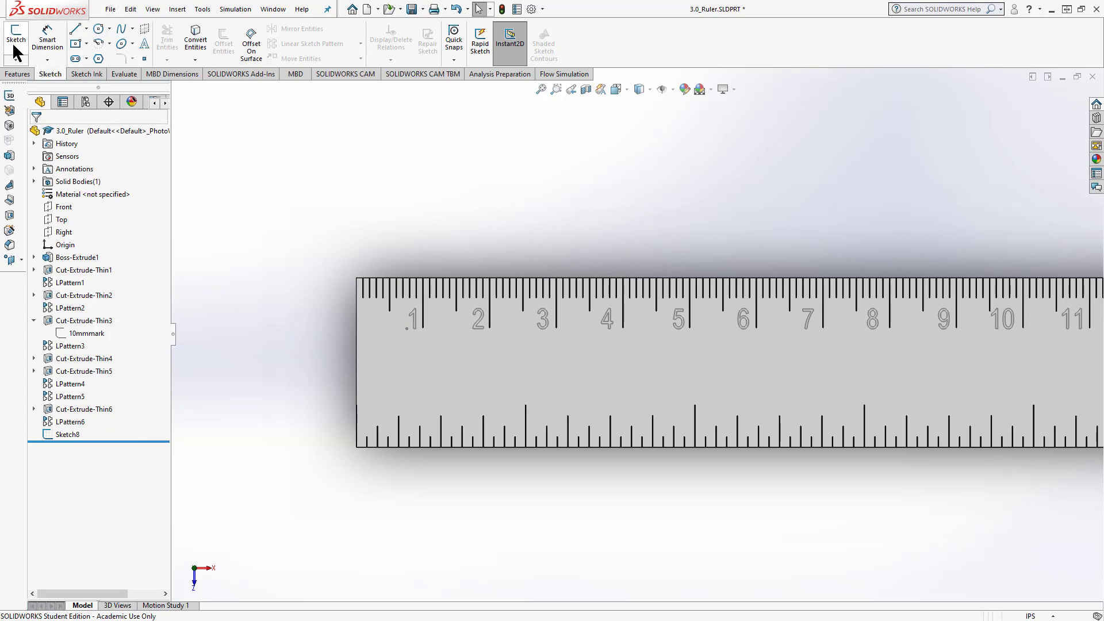
Step: Start a new Sketch9 on the ruler face and begin adding sketch text
{"action": "left_click", "coordinate": [13, 31]}
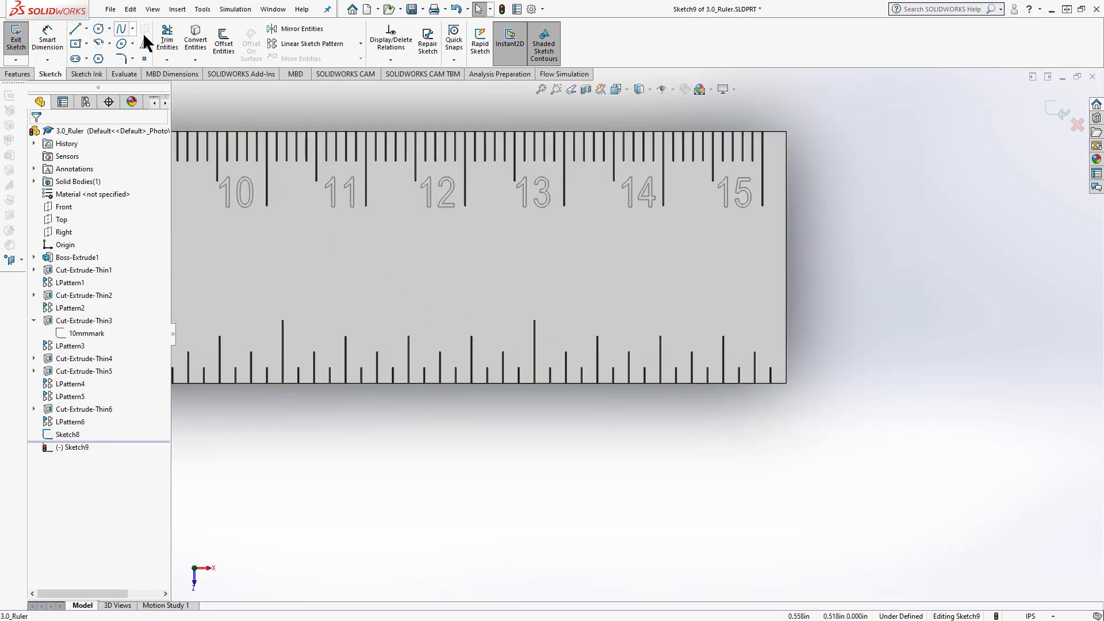
{"action": "left_click", "coordinate": [136, 43]}
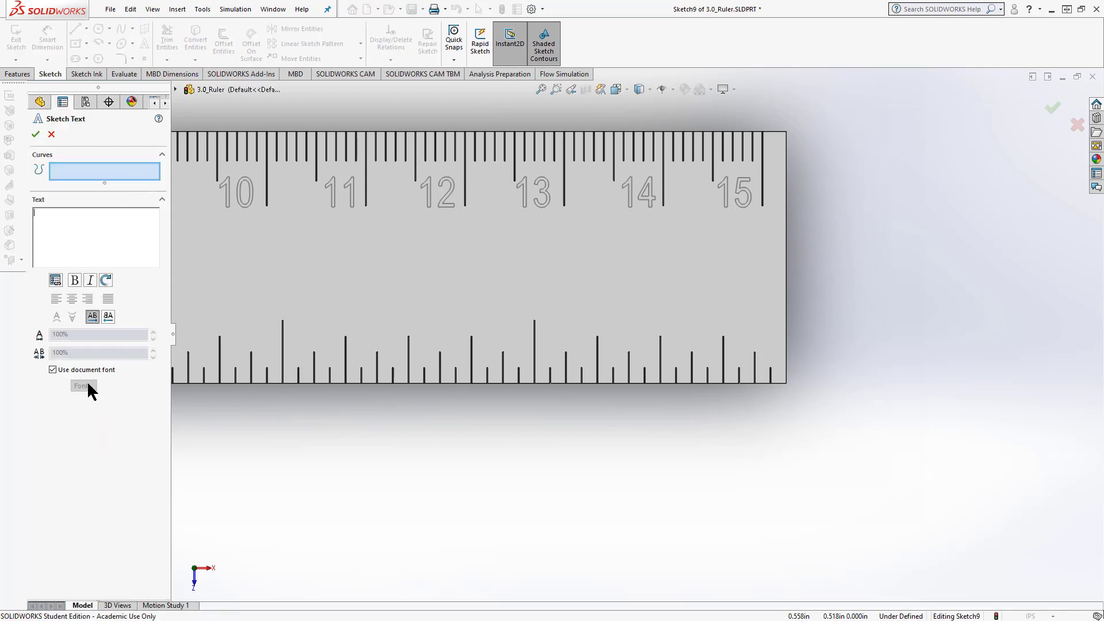
{"action": "mouse_move", "coordinate": [72, 336]}
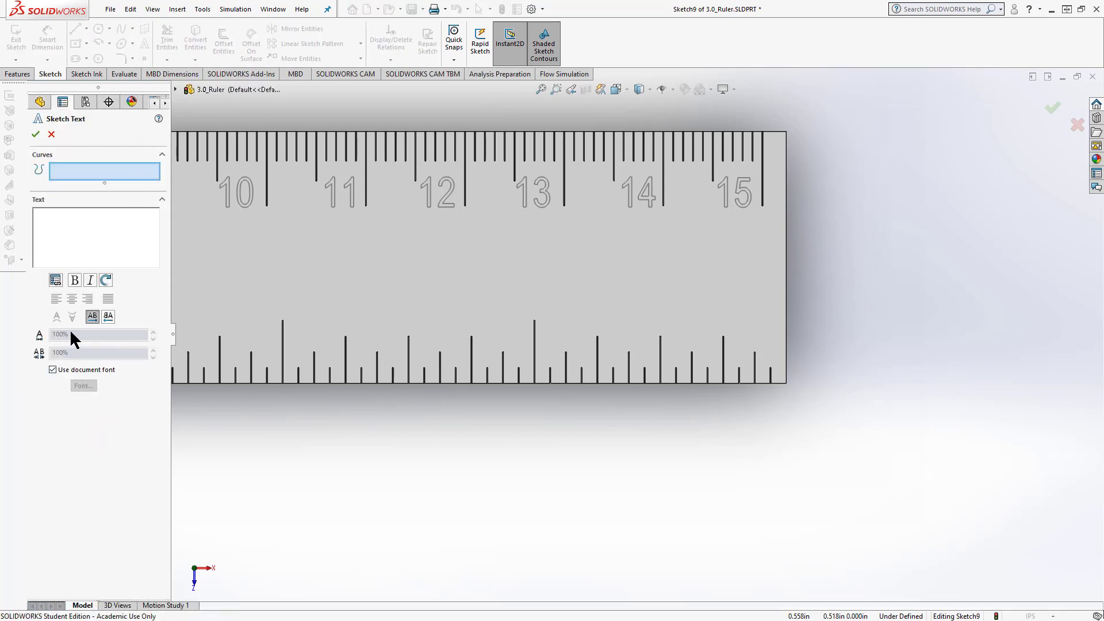
{"action": "mouse_move", "coordinate": [72, 317]}
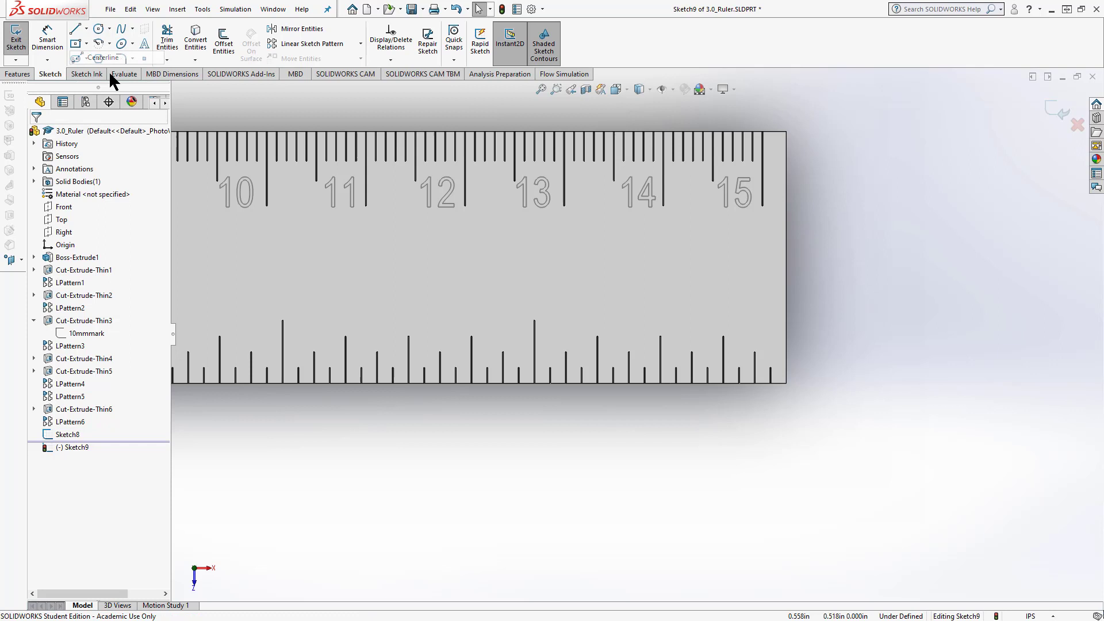
Step: Draw a horizontal 4.842 in construction line across the lower ruler face
{"action": "left_click", "coordinate": [73, 29]}
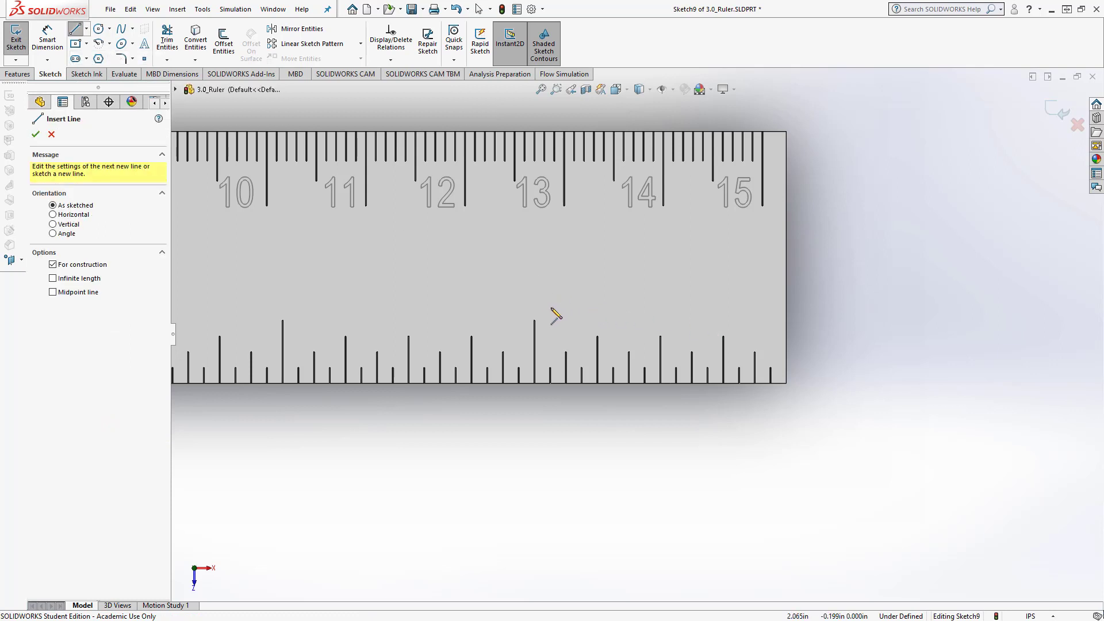
{"action": "left_click_drag", "start_coordinate": [229, 322], "coordinate": [549, 308]}
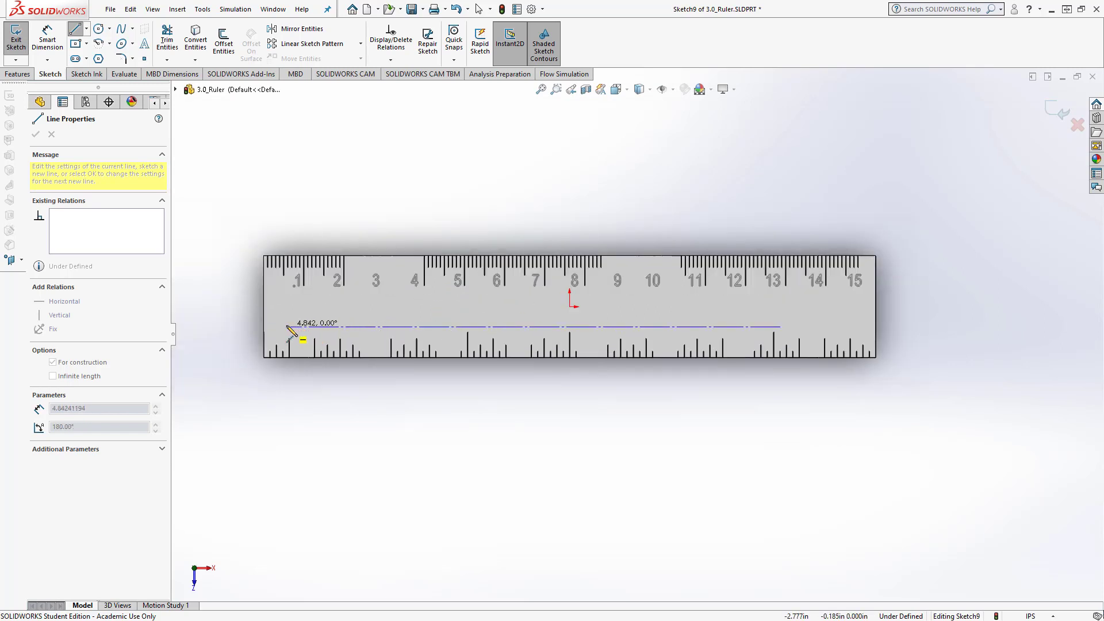
{"action": "right_click", "coordinate": [288, 330]}
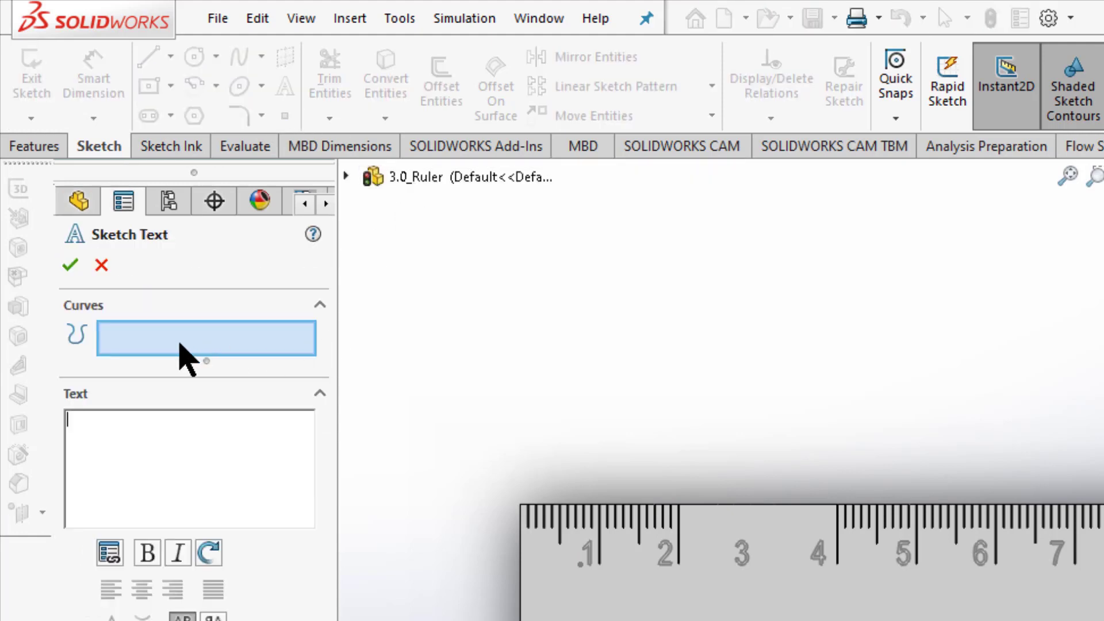
Step: Place sketch text '1 2 3' along the construction line, toggling Flip Vertical on and off
{"action": "left_click", "coordinate": [688, 513]}
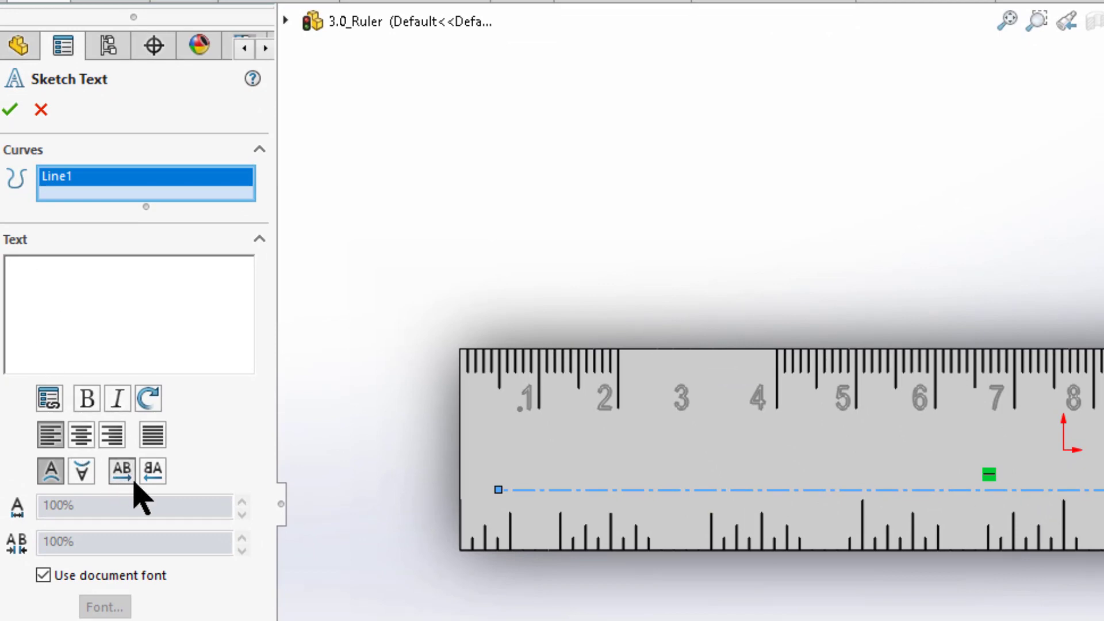
{"action": "mouse_move", "coordinate": [121, 471]}
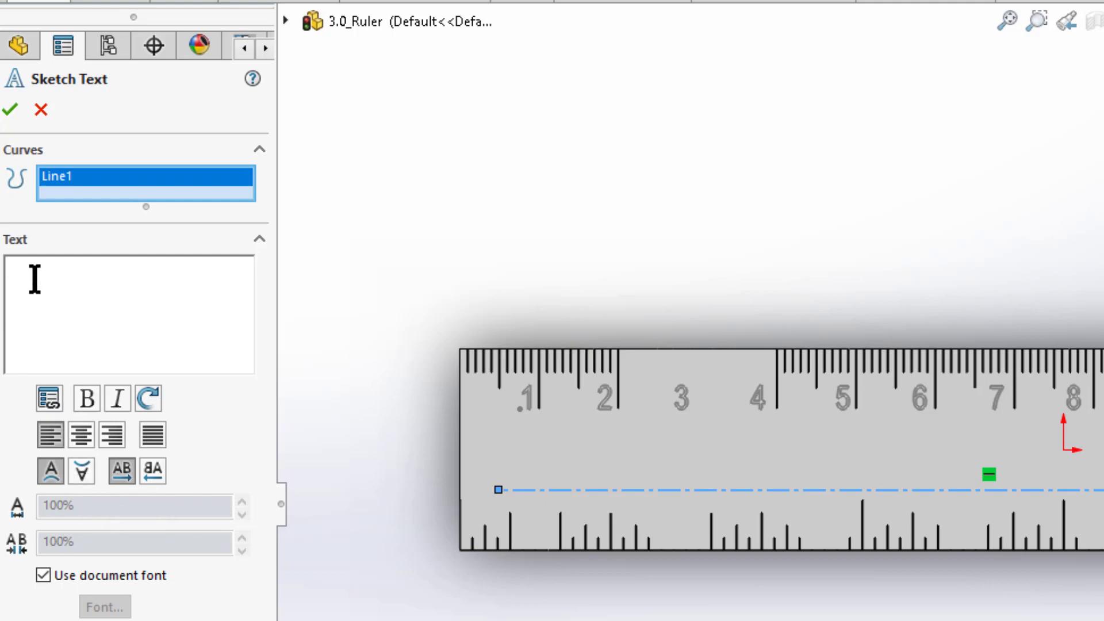
{"action": "type", "text": "1"}
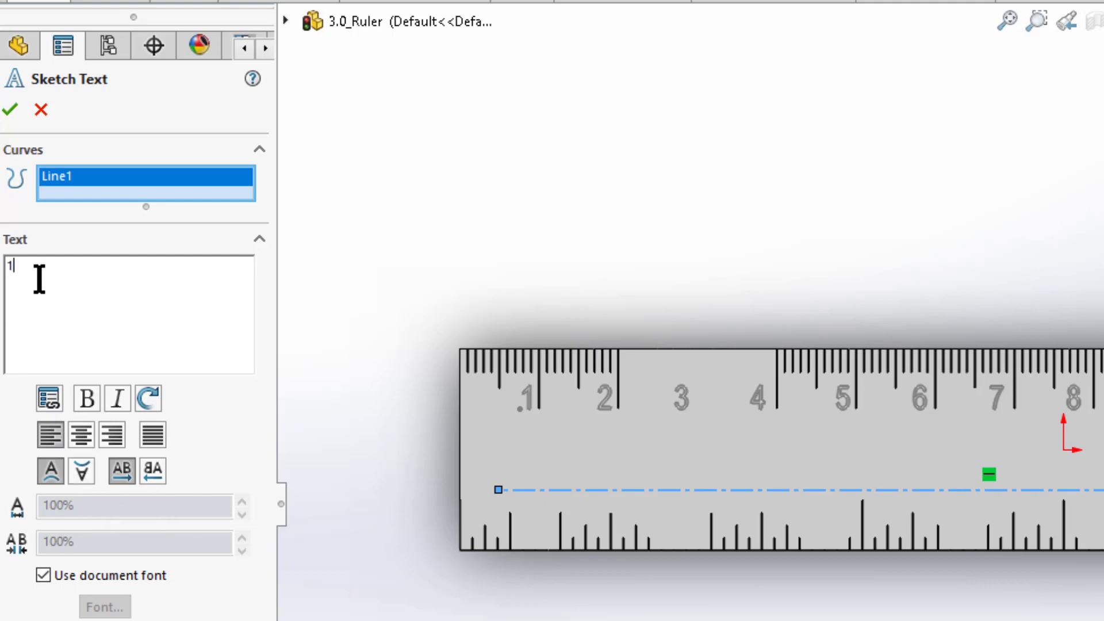
{"action": "type", "text": "2"}
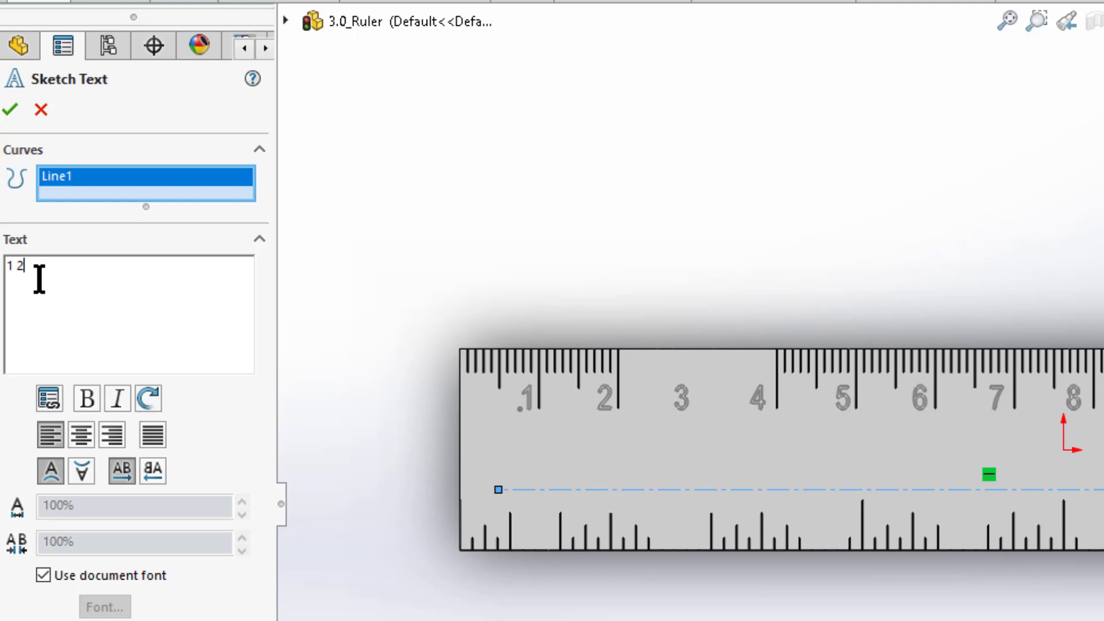
{"action": "type", "text": "3"}
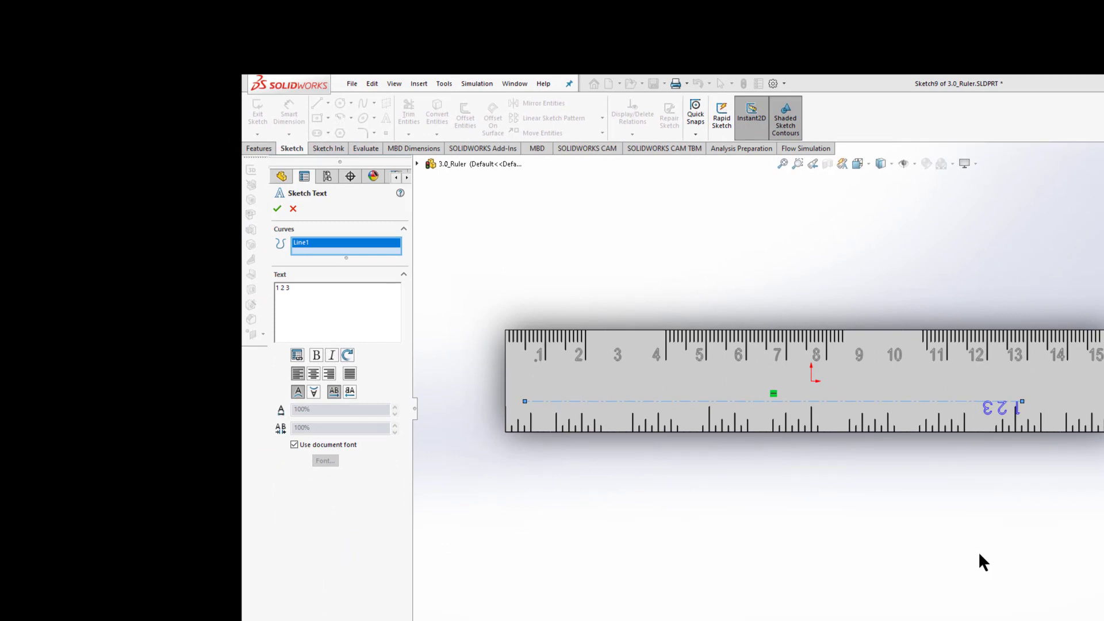
{"action": "mouse_move", "coordinate": [318, 415]}
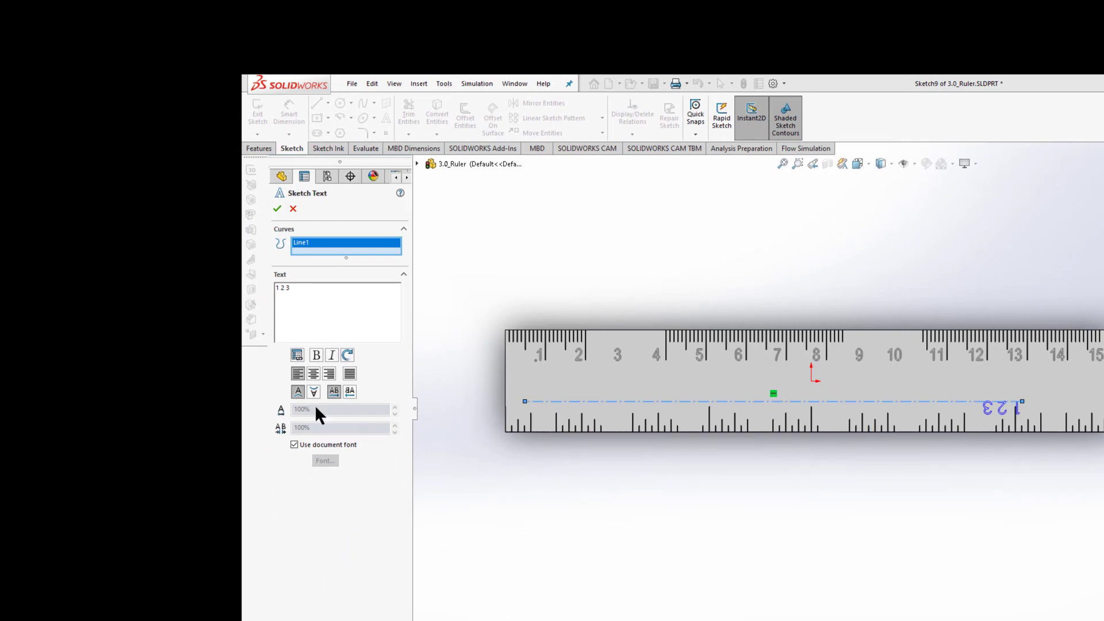
{"action": "mouse_move", "coordinate": [338, 420]}
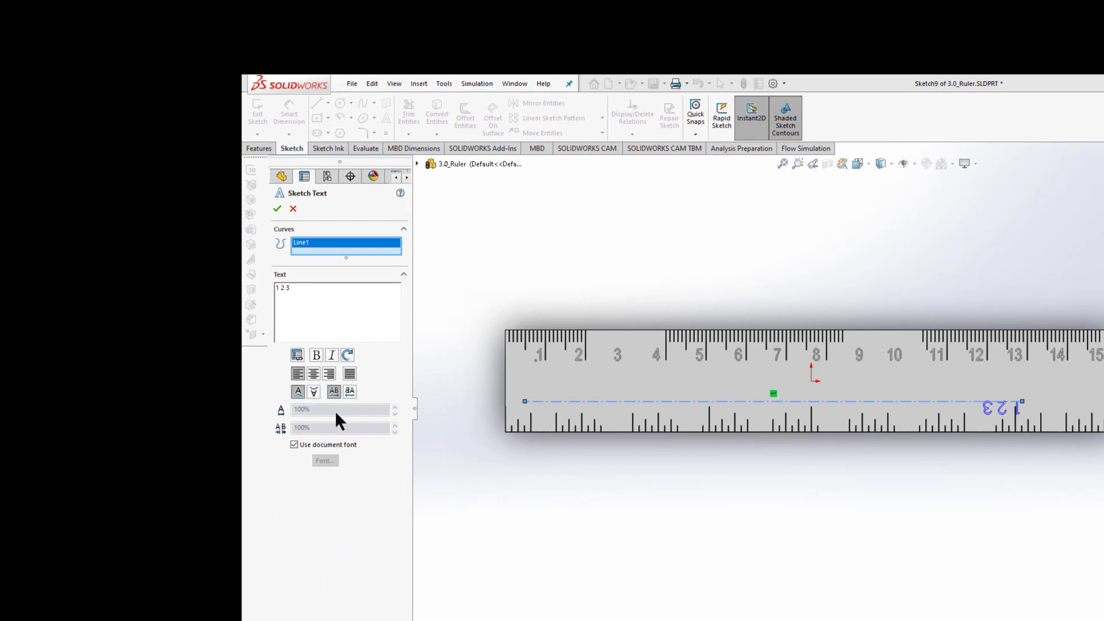
{"action": "left_click", "coordinate": [313, 392]}
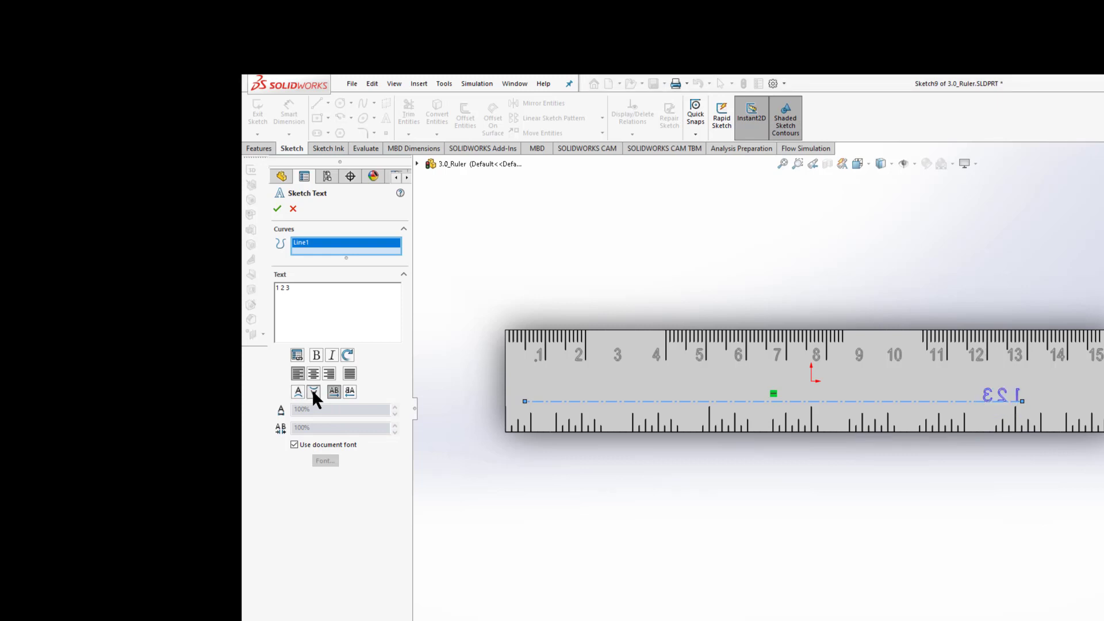
{"action": "left_click", "coordinate": [313, 391]}
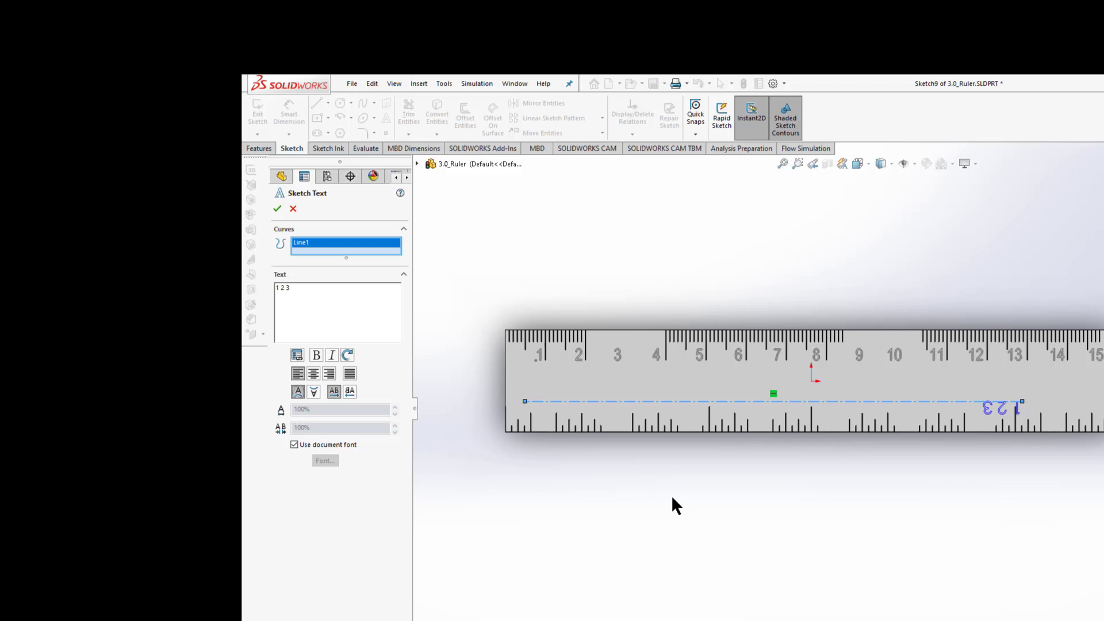
{"action": "mouse_move", "coordinate": [651, 418]}
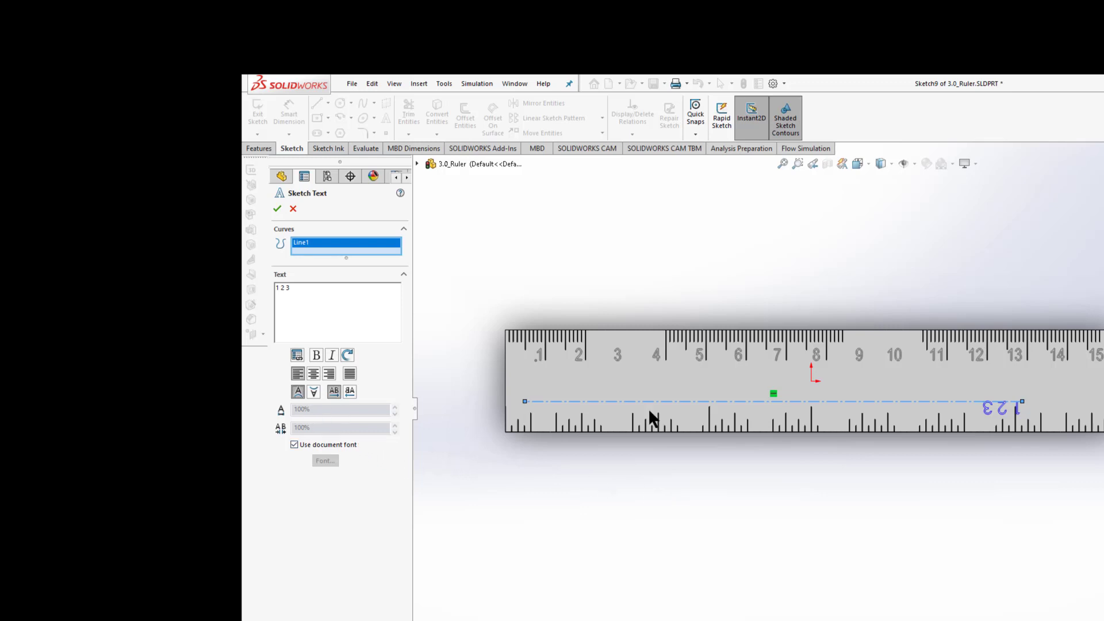
{"action": "mouse_move", "coordinate": [506, 460]}
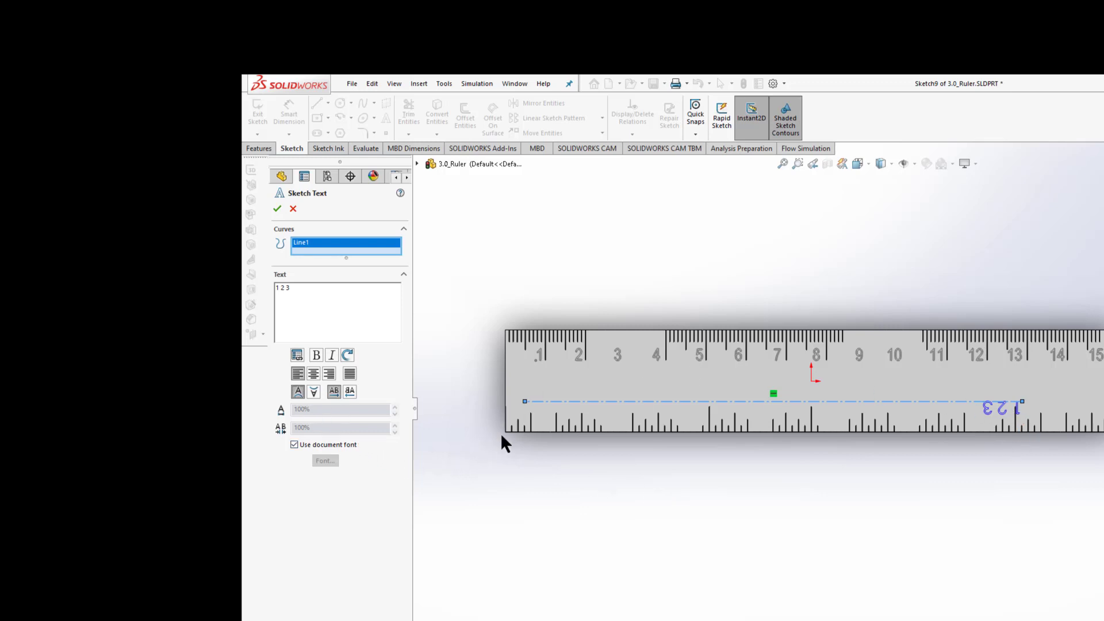
{"action": "mouse_move", "coordinate": [998, 437]}
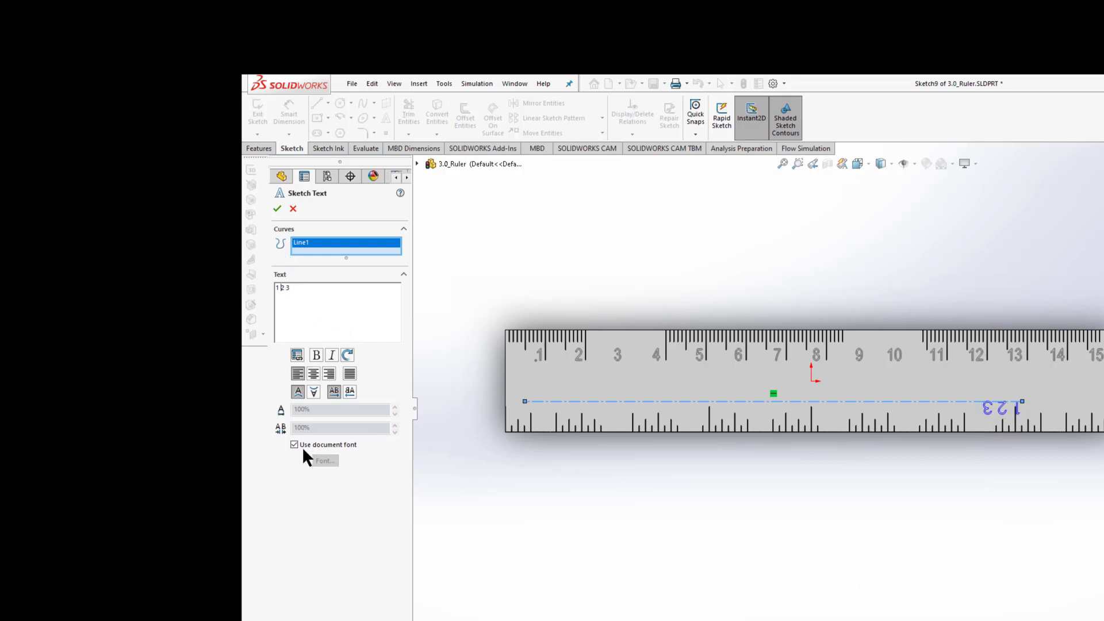
Step: Switch the text from the document font to Arial Narrow at .1875 in height
{"action": "left_click", "coordinate": [294, 444]}
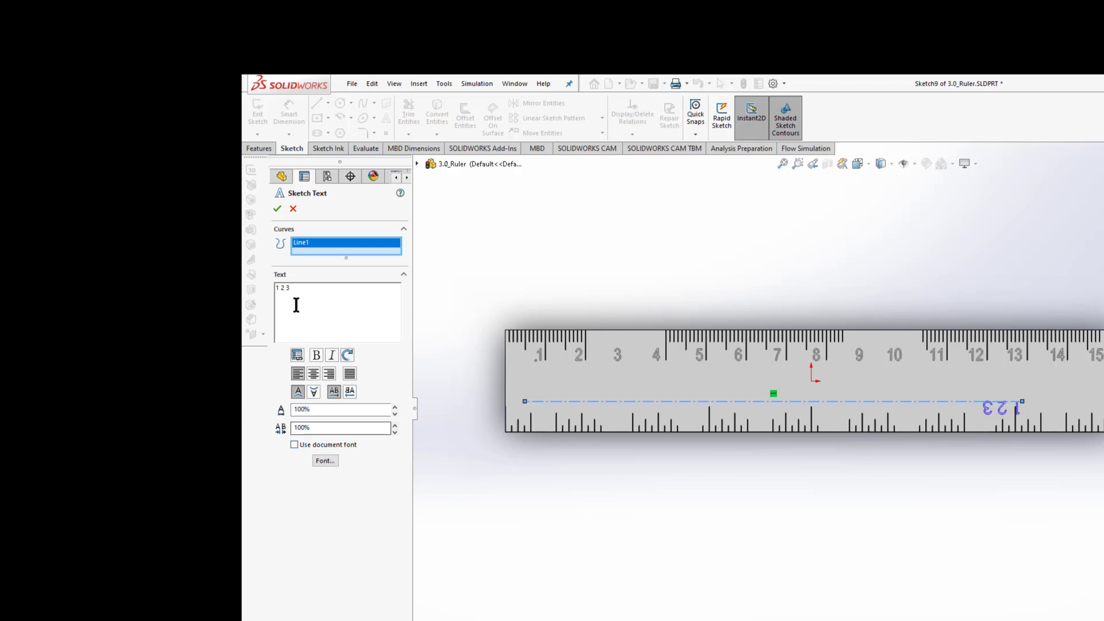
{"action": "left_click", "coordinate": [324, 461]}
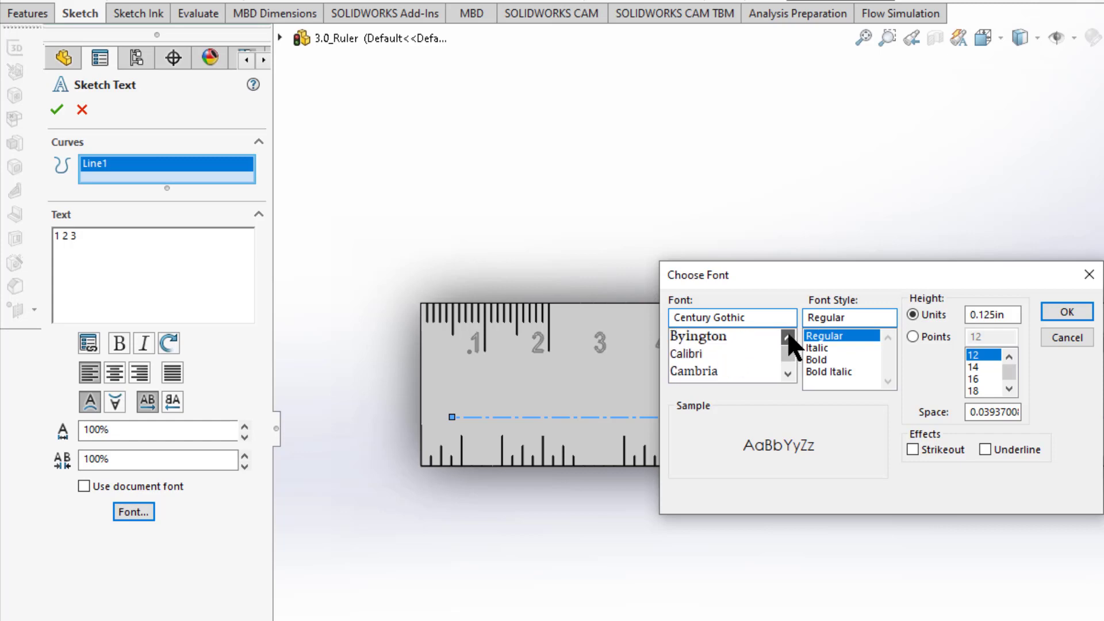
{"action": "left_click", "coordinate": [785, 334]}
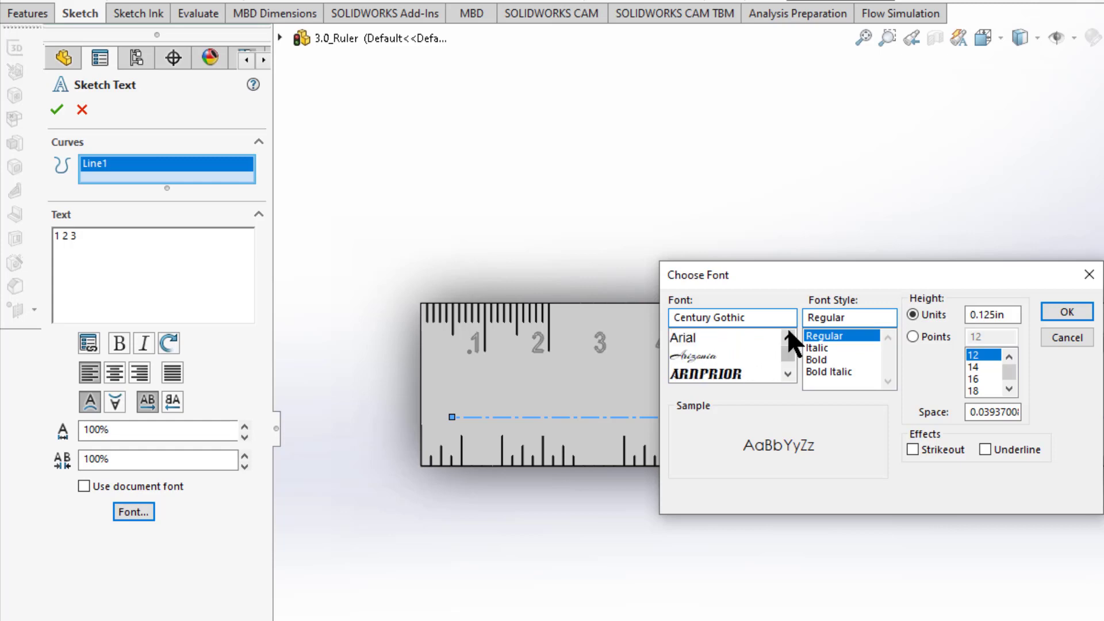
{"action": "left_click", "coordinate": [698, 337]}
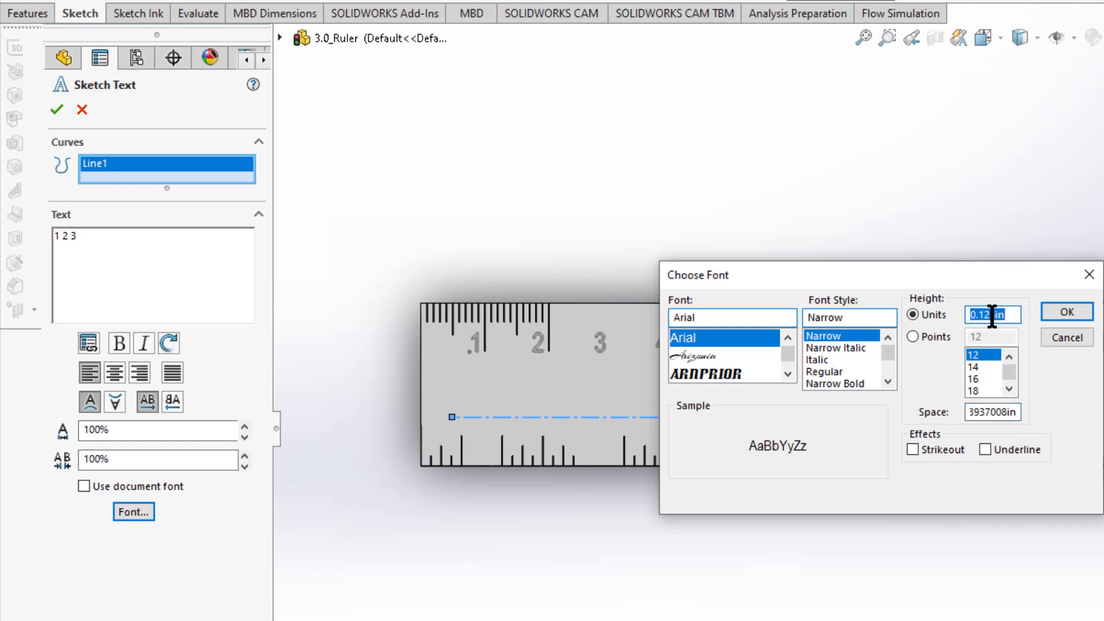
{"action": "type", "text": "3/16"}
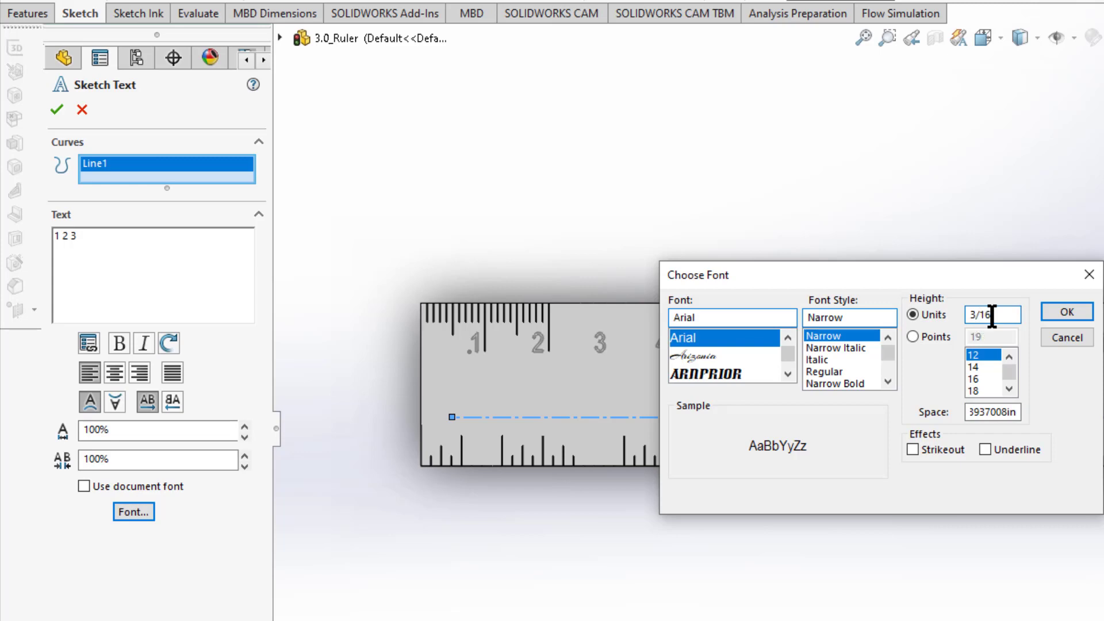
{"action": "left_click", "coordinate": [1001, 428]}
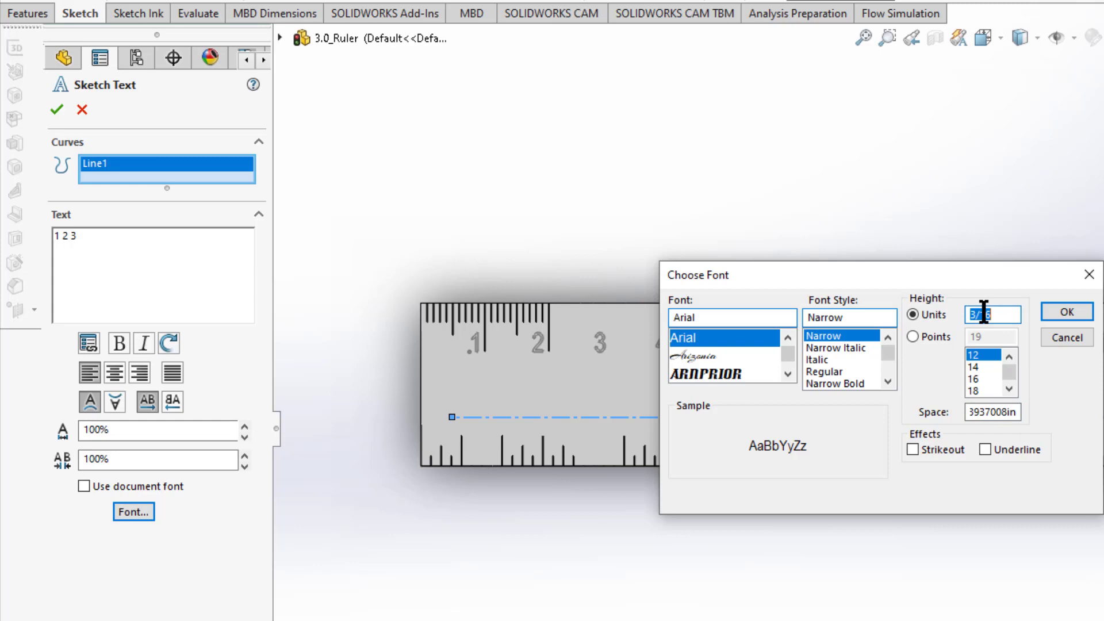
{"action": "type", "text": ".1875"}
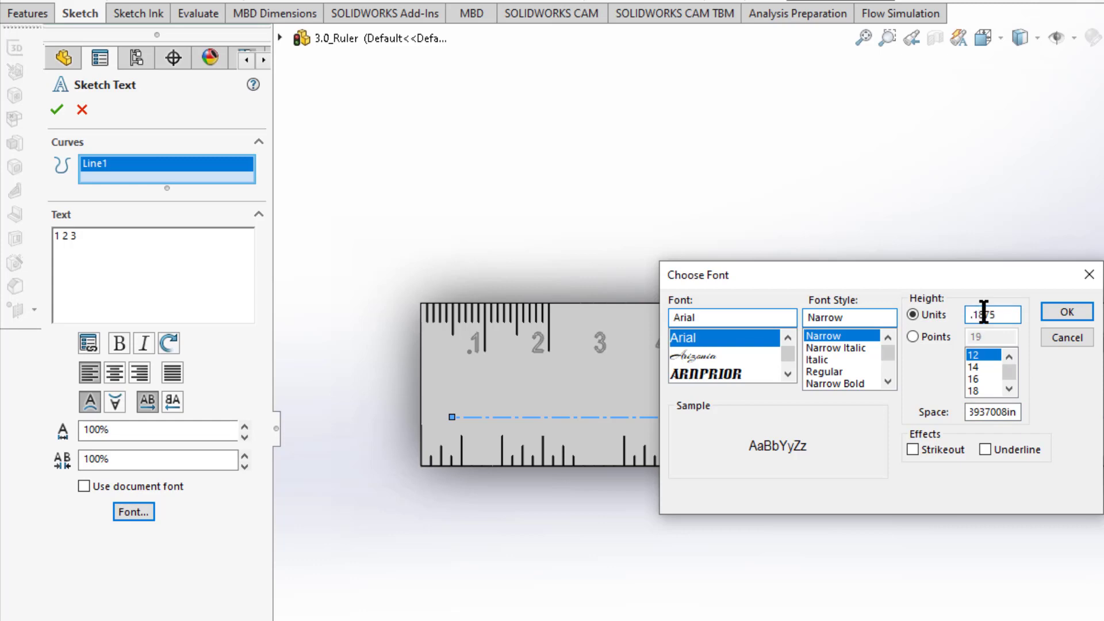
{"action": "left_click", "coordinate": [1001, 428]}
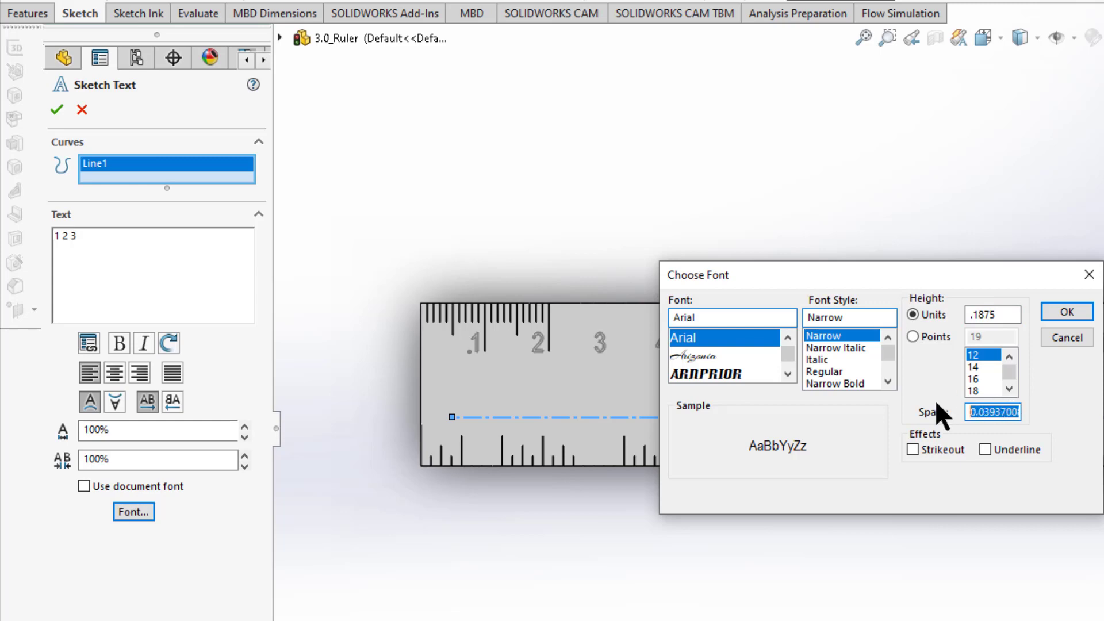
{"action": "mouse_move", "coordinate": [1066, 320]}
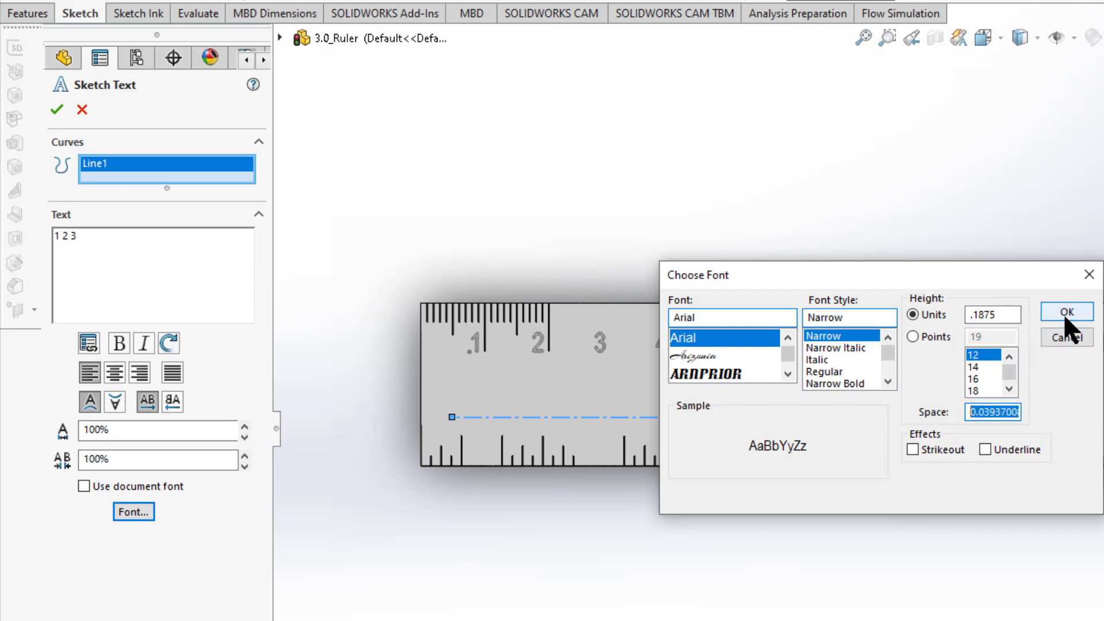
{"action": "left_click", "coordinate": [1051, 311]}
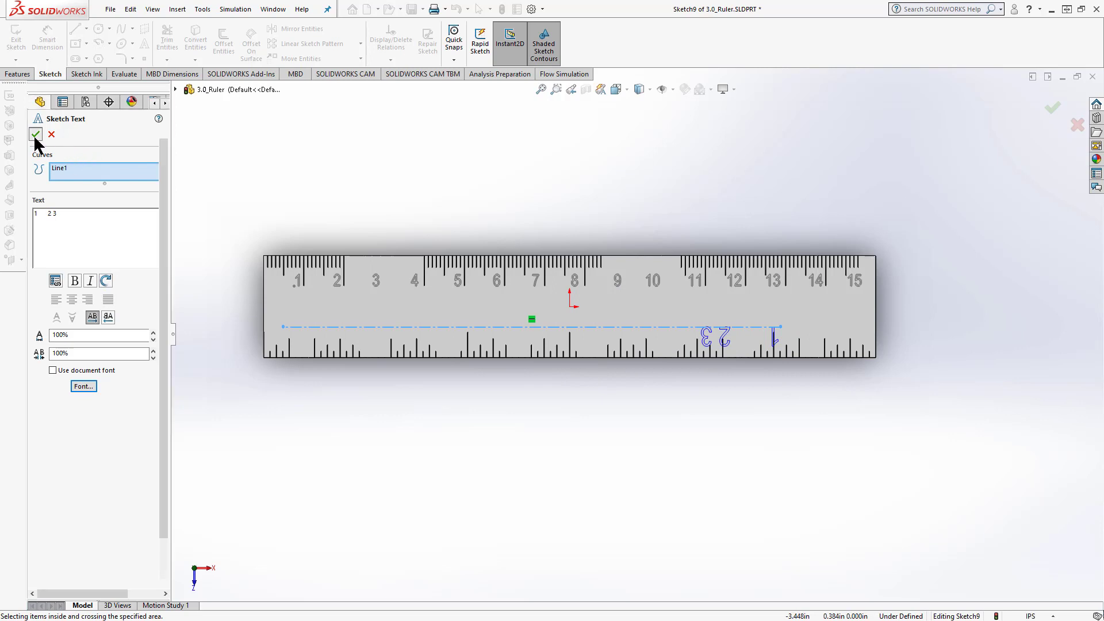
Step: Accept the 1 2 3 text and dimension the line end 1.000 in from the right edge
{"action": "left_click", "coordinate": [36, 135]}
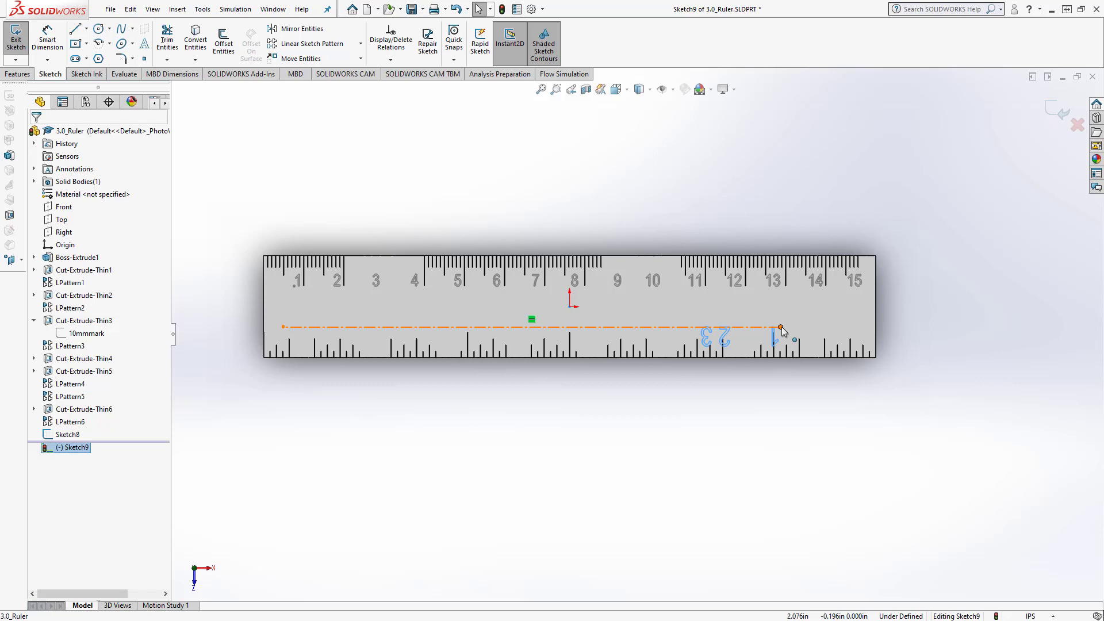
{"action": "left_click", "coordinate": [782, 323]}
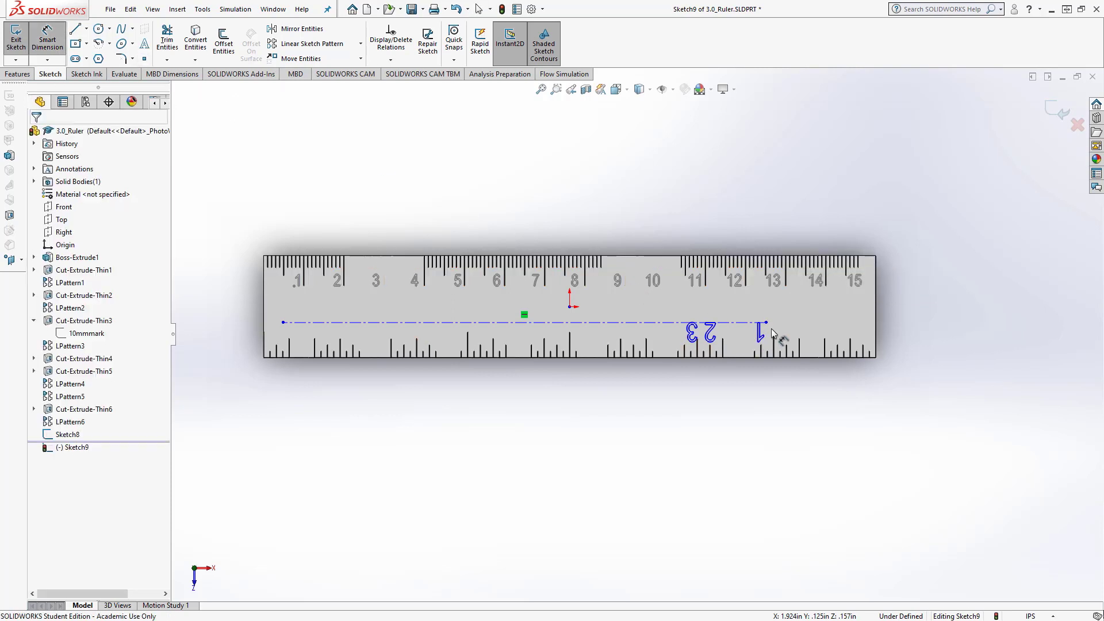
{"action": "left_click", "coordinate": [874, 318]}
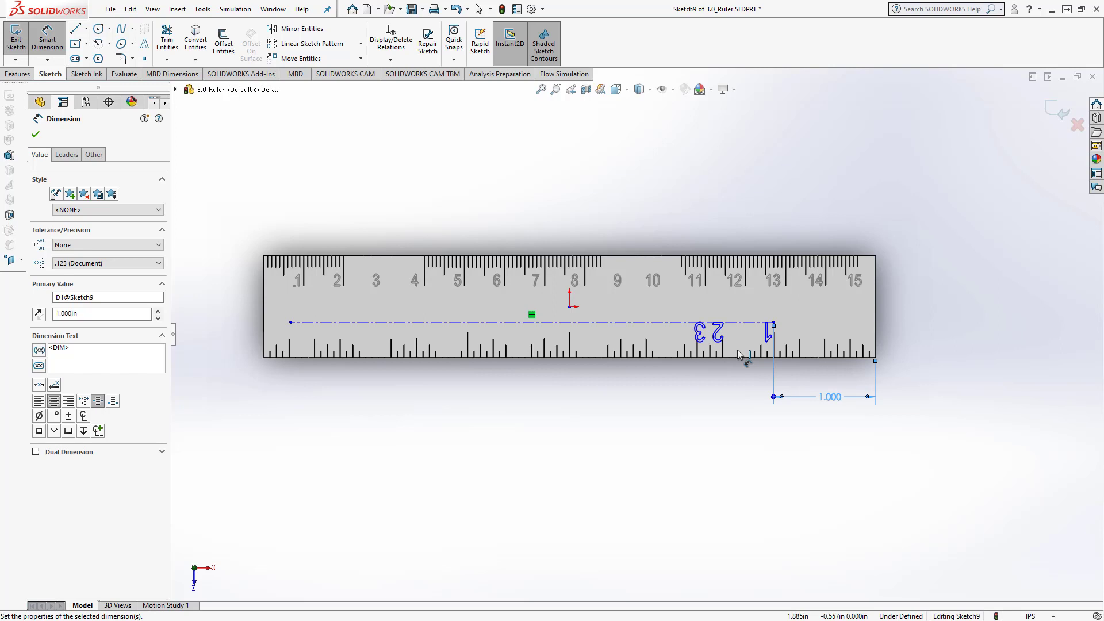
{"action": "mouse_move", "coordinate": [47, 359]}
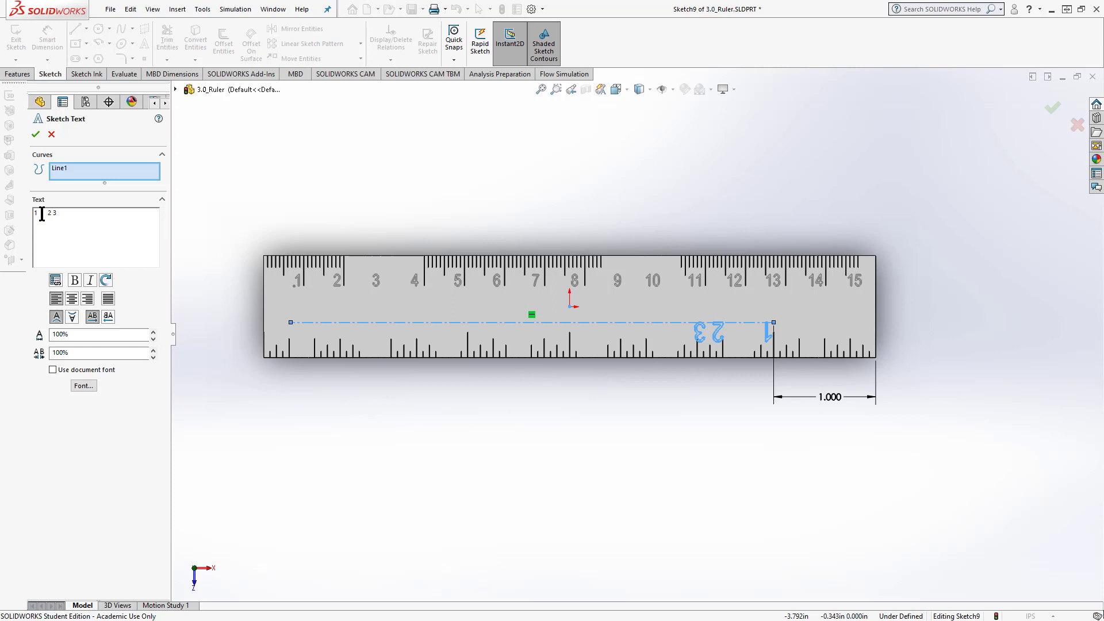
Step: Extend the sketch text to read 1 2 3 4 5
{"action": "key", "text": "Backspace"}
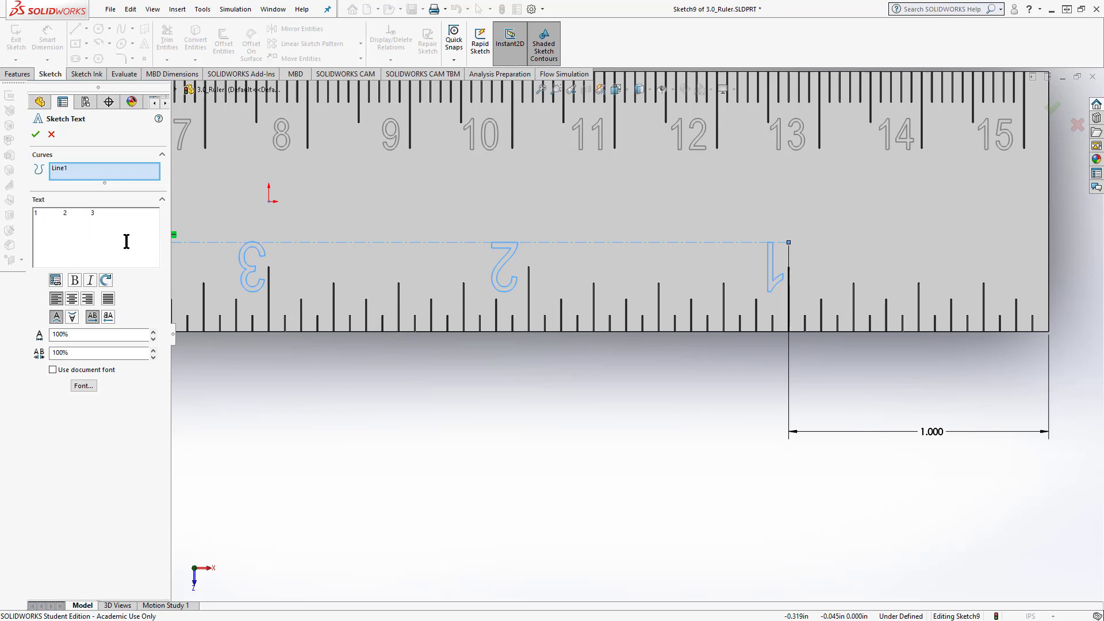
{"action": "left_click", "coordinate": [96, 215]}
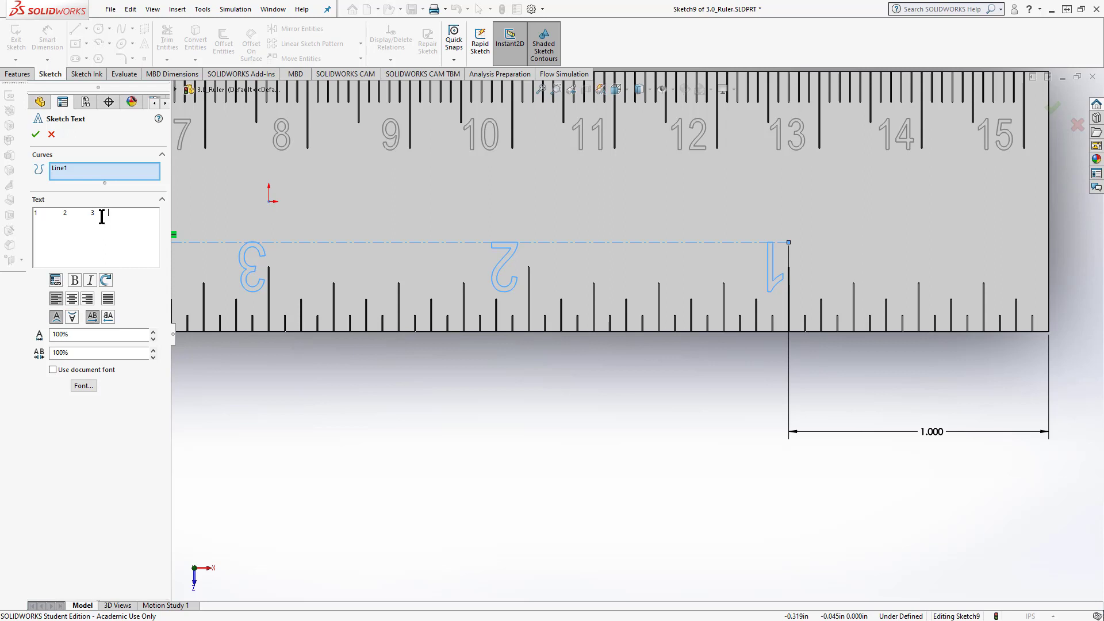
{"action": "type", "text": "4"}
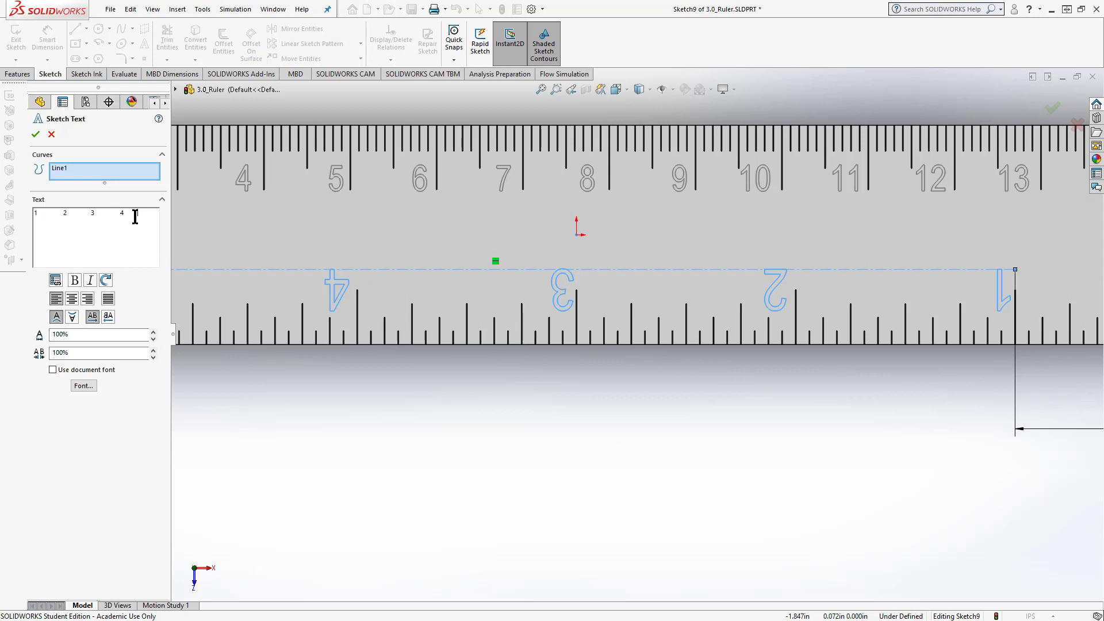
{"action": "type", "text": "5"}
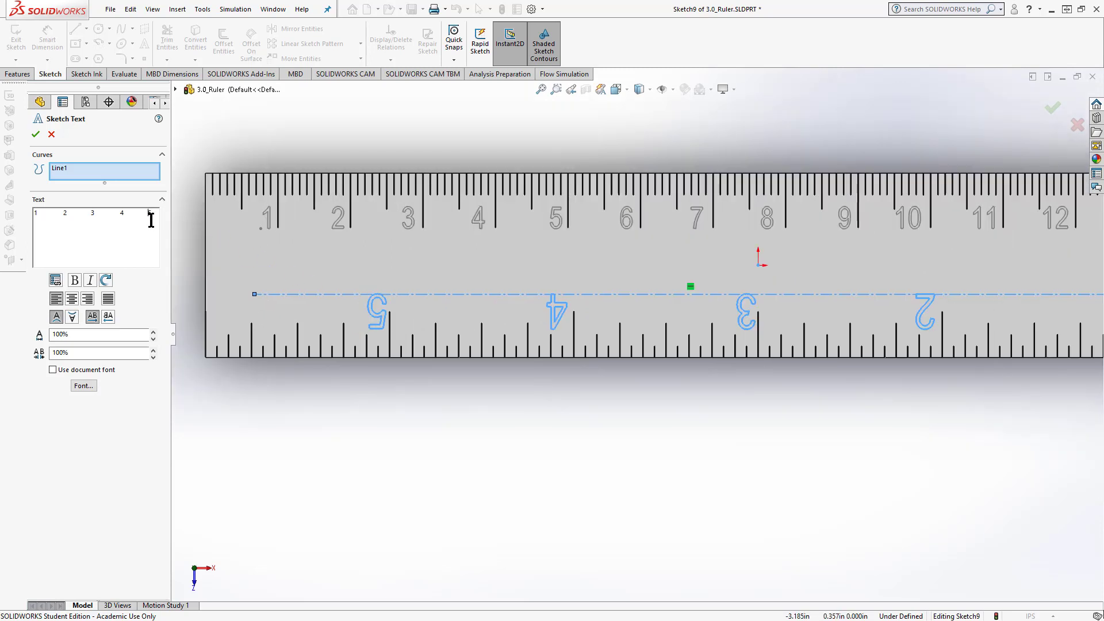
{"action": "mouse_move", "coordinate": [207, 288]}
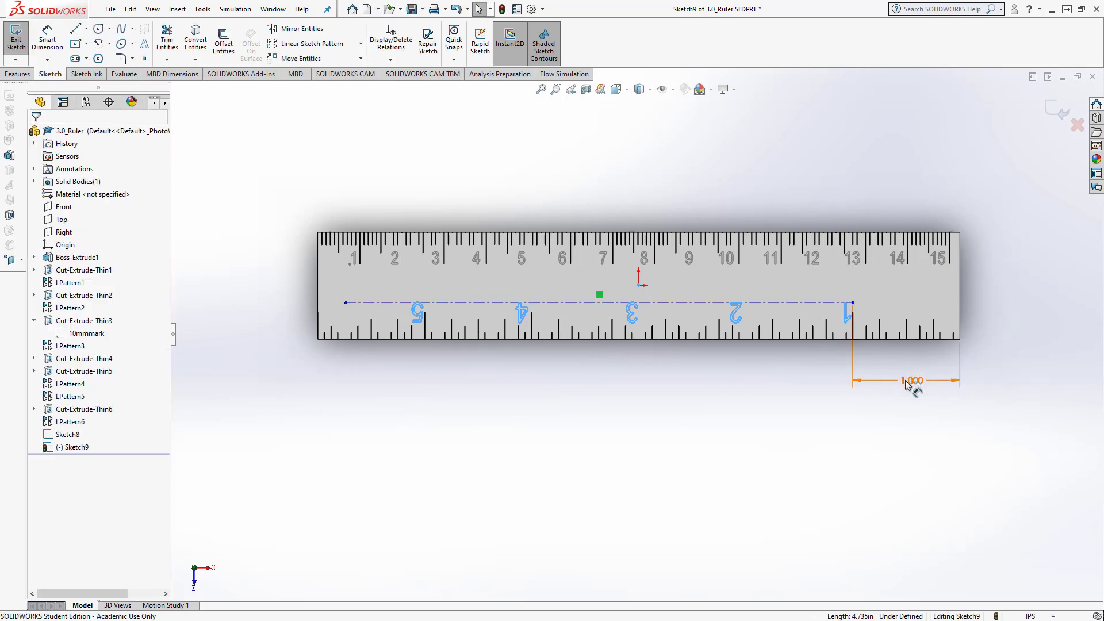
Step: Change the line-end offset from 1.000 to .800, then to .850
{"action": "double_click", "coordinate": [912, 379]}
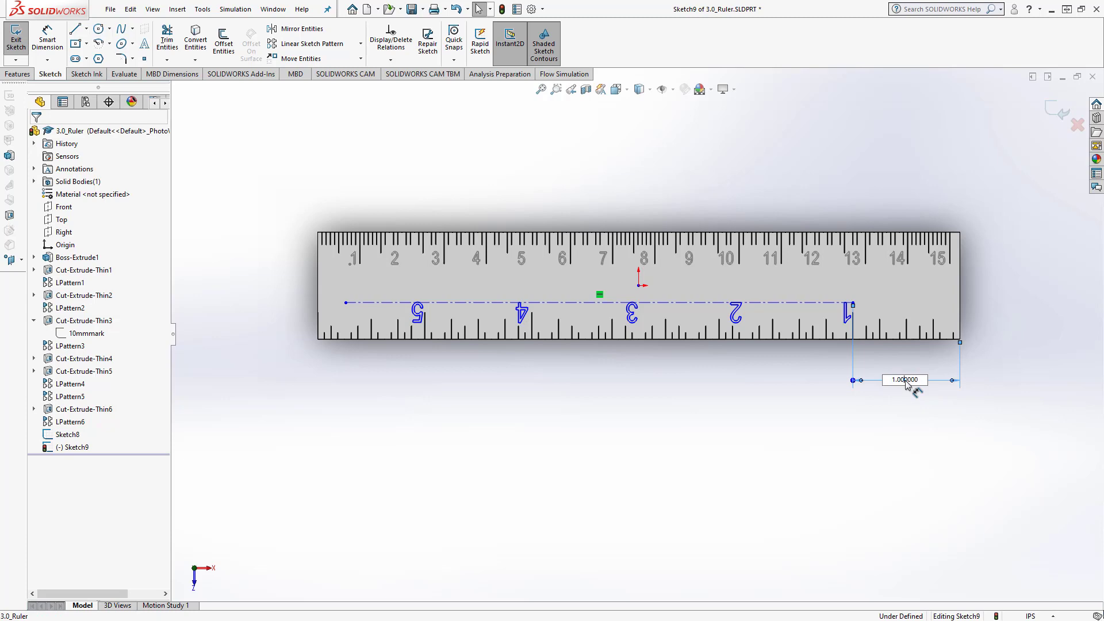
{"action": "double_click", "coordinate": [904, 379]}
{"action": "type", "text": ".800"}
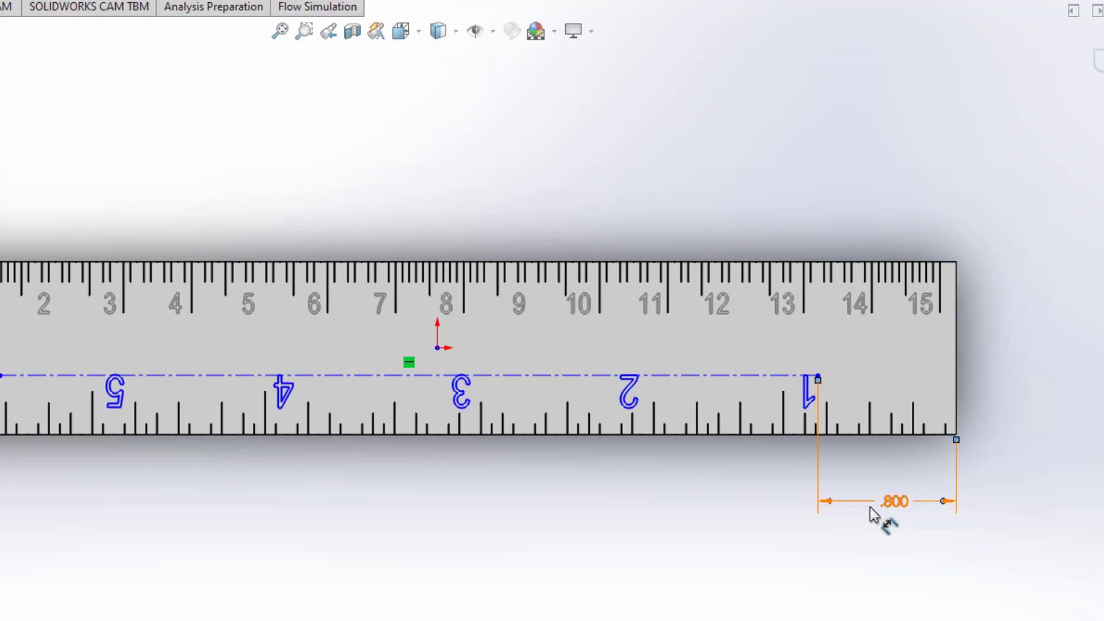
{"action": "double_click", "coordinate": [890, 501]}
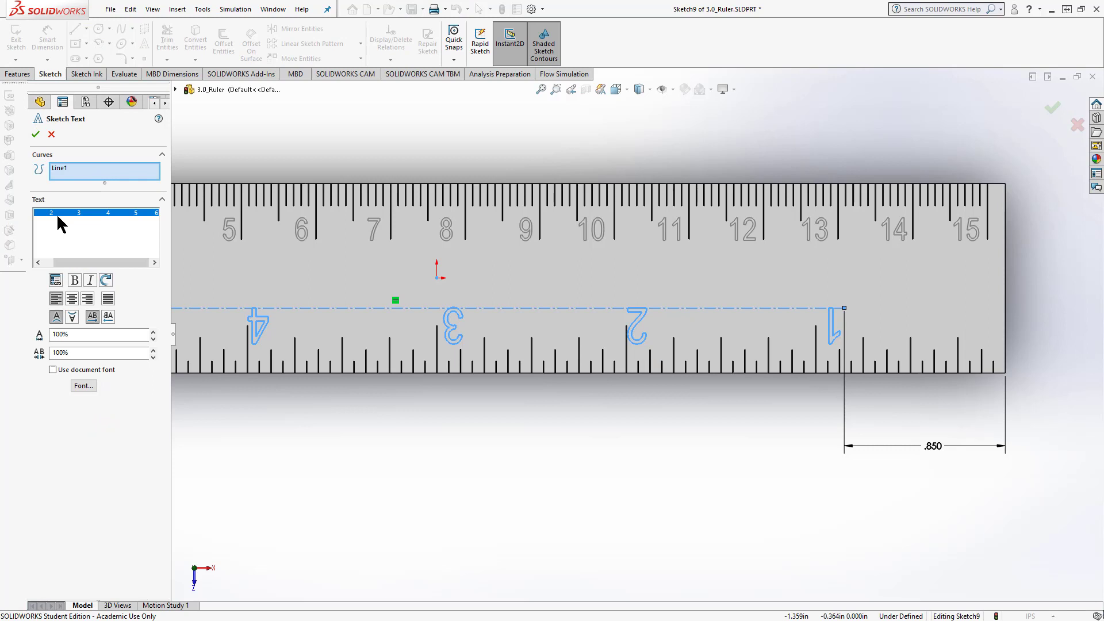
Step: Add 6 to the text and drag the line's left end further left to fit numbers 1–6
{"action": "left_click", "coordinate": [87, 223]}
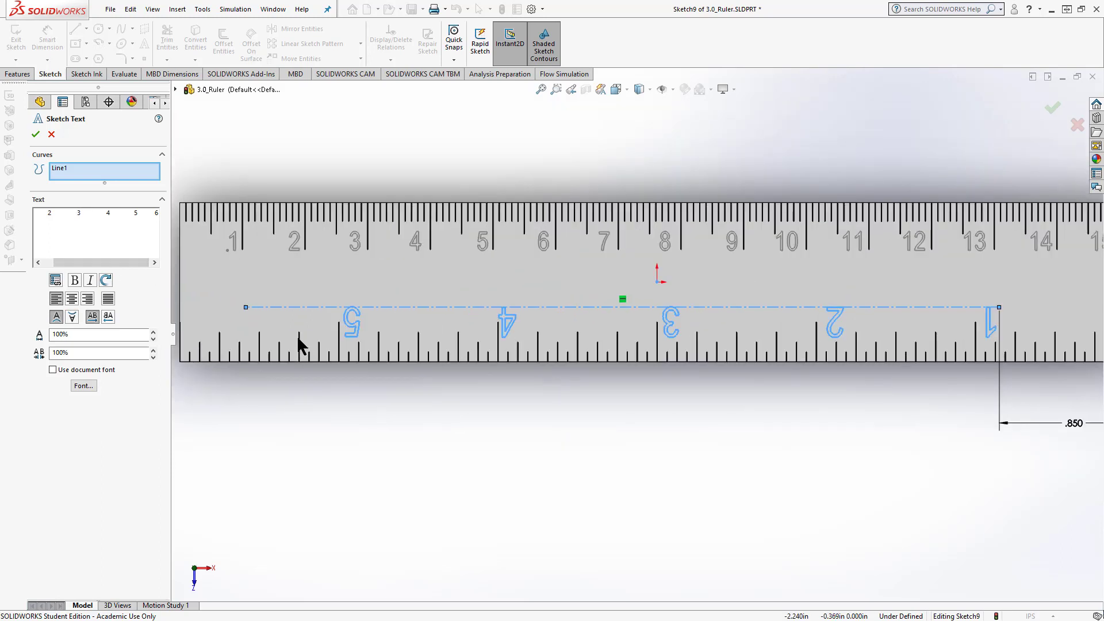
{"action": "mouse_move", "coordinate": [248, 311]}
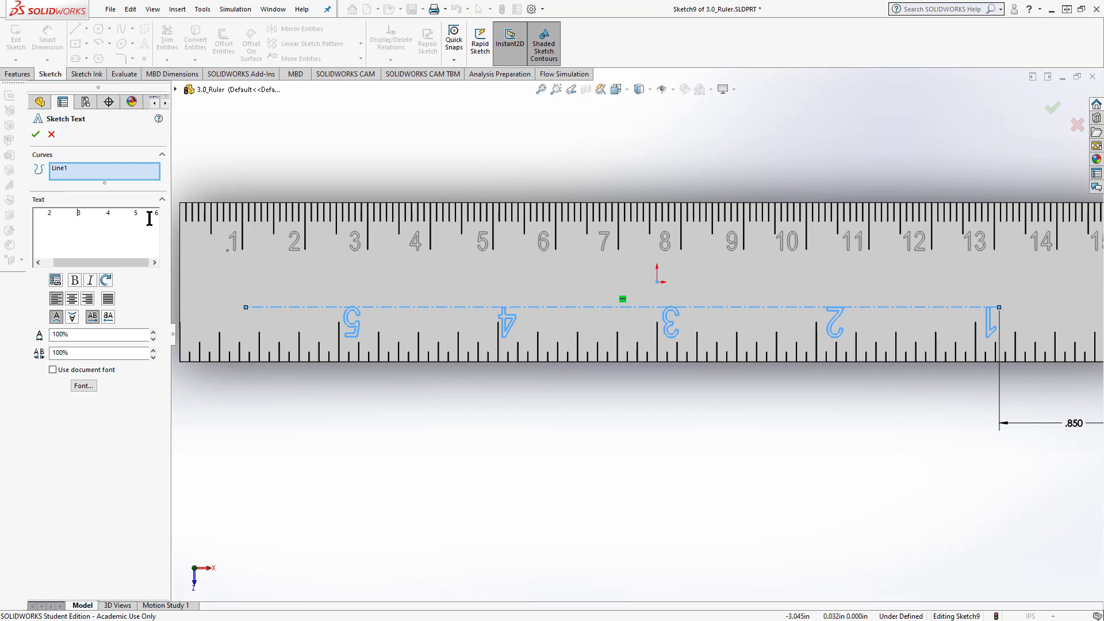
{"action": "left_click", "coordinate": [36, 134]}
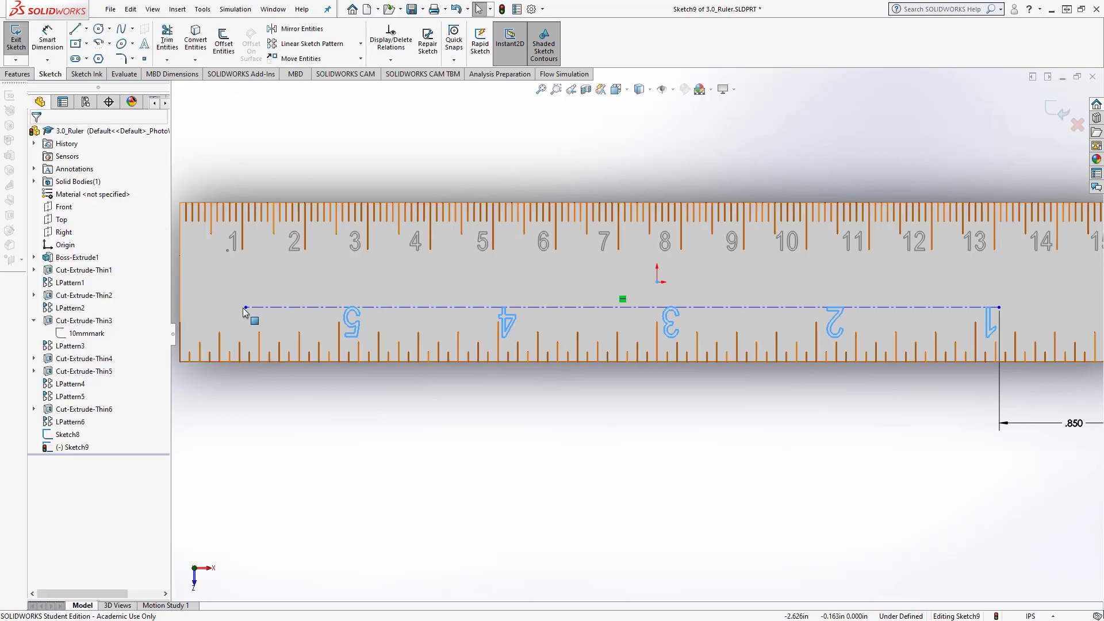
{"action": "left_click", "coordinate": [245, 308]}
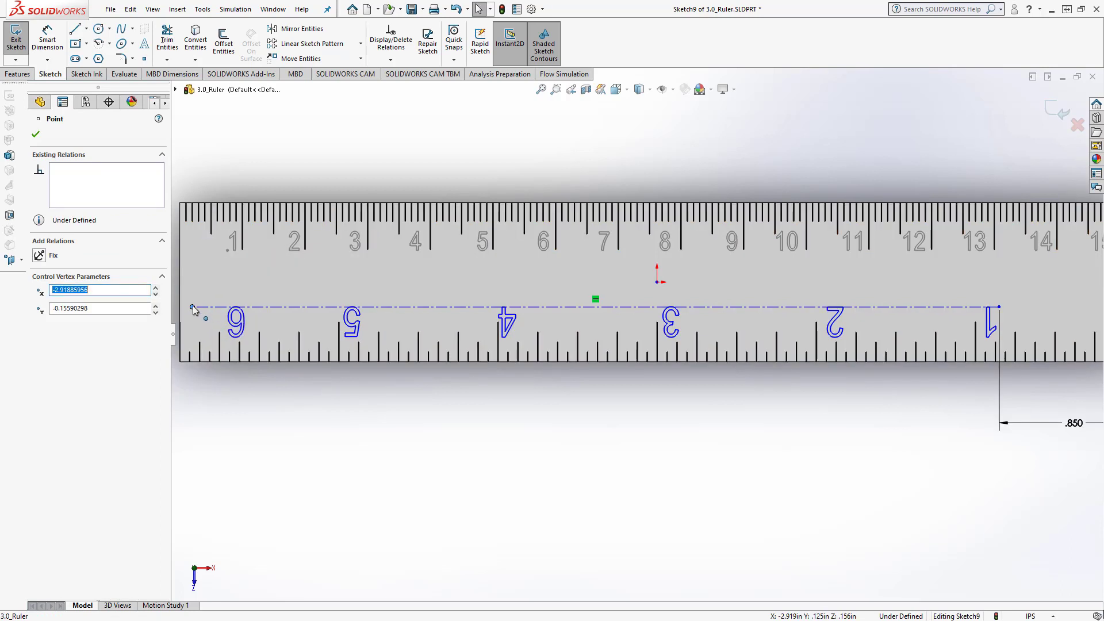
{"action": "mouse_move", "coordinate": [696, 447]}
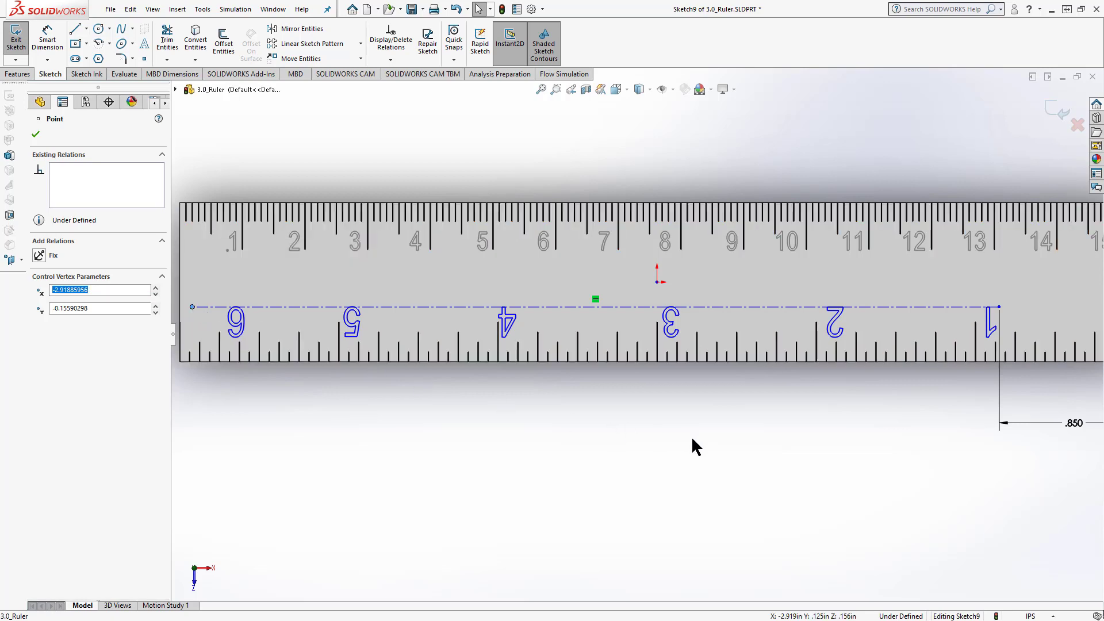
{"action": "scroll", "scroll_direction": "down", "scroll_amount": 3}
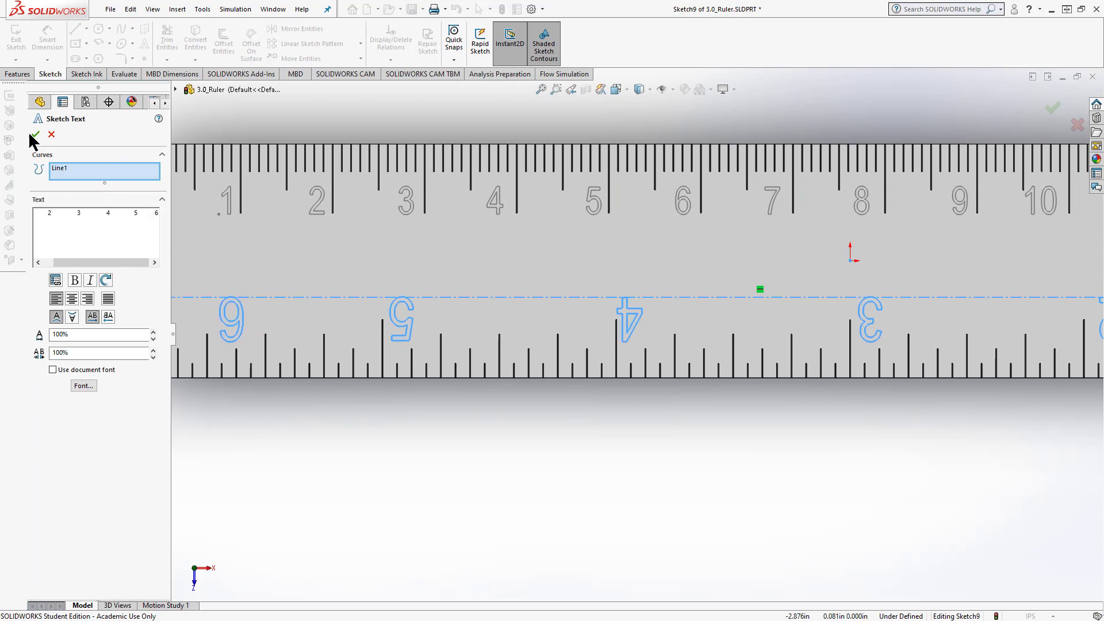
{"action": "left_click", "coordinate": [36, 135]}
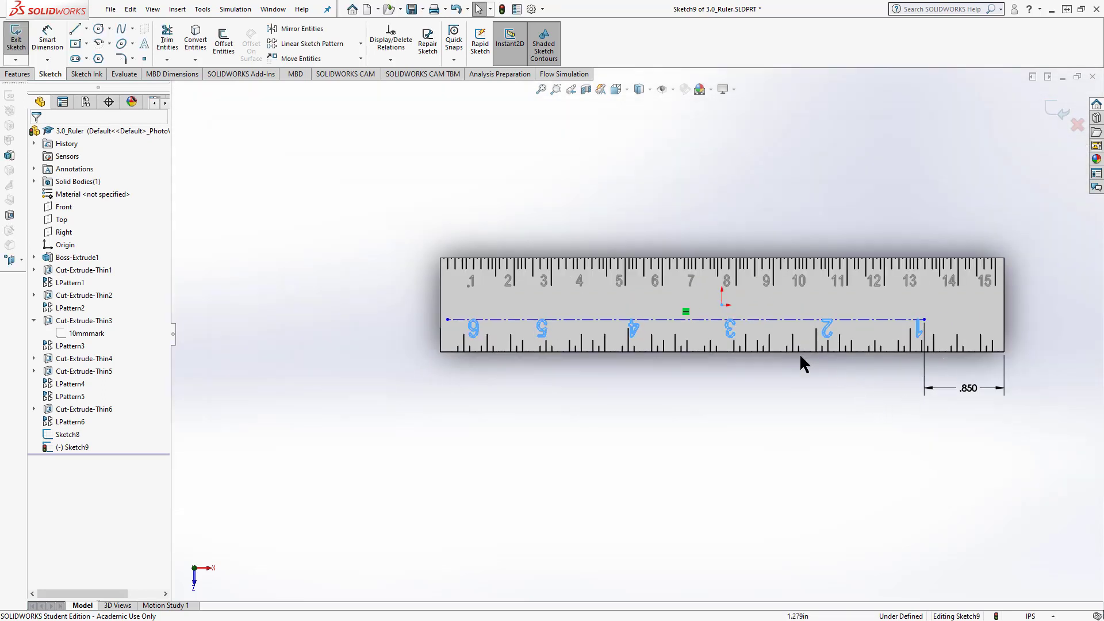
{"action": "mouse_move", "coordinate": [1022, 367]}
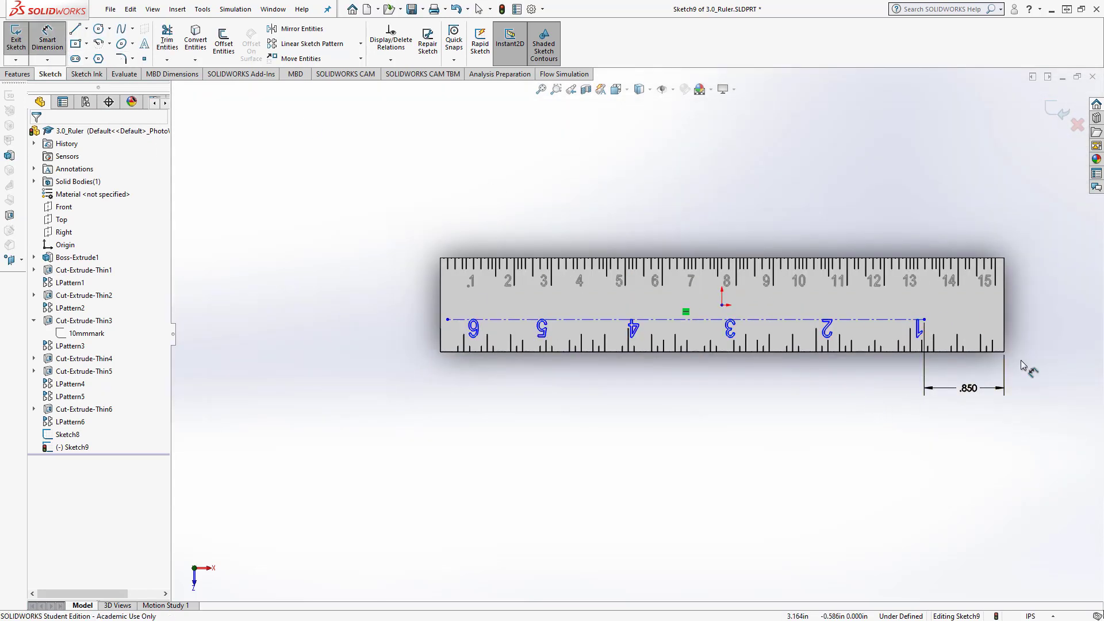
Step: Dimension the number line 0.344 in above the ruler's bottom edge
{"action": "left_click", "coordinate": [923, 320]}
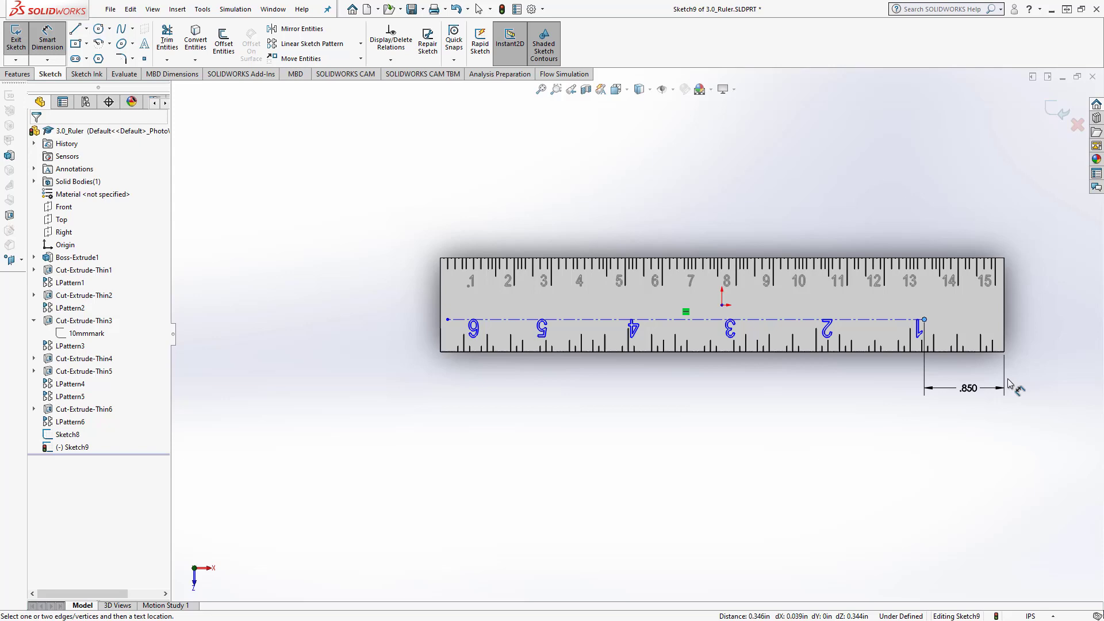
{"action": "scroll", "scroll_direction": "up", "scroll_amount": 3}
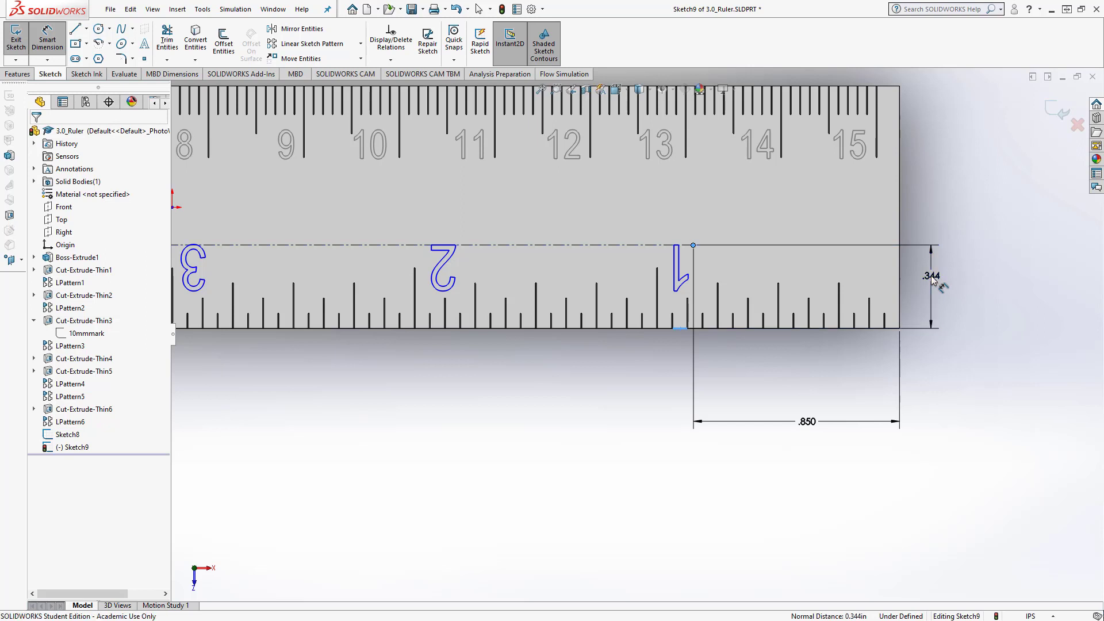
{"action": "left_click", "coordinate": [931, 276]}
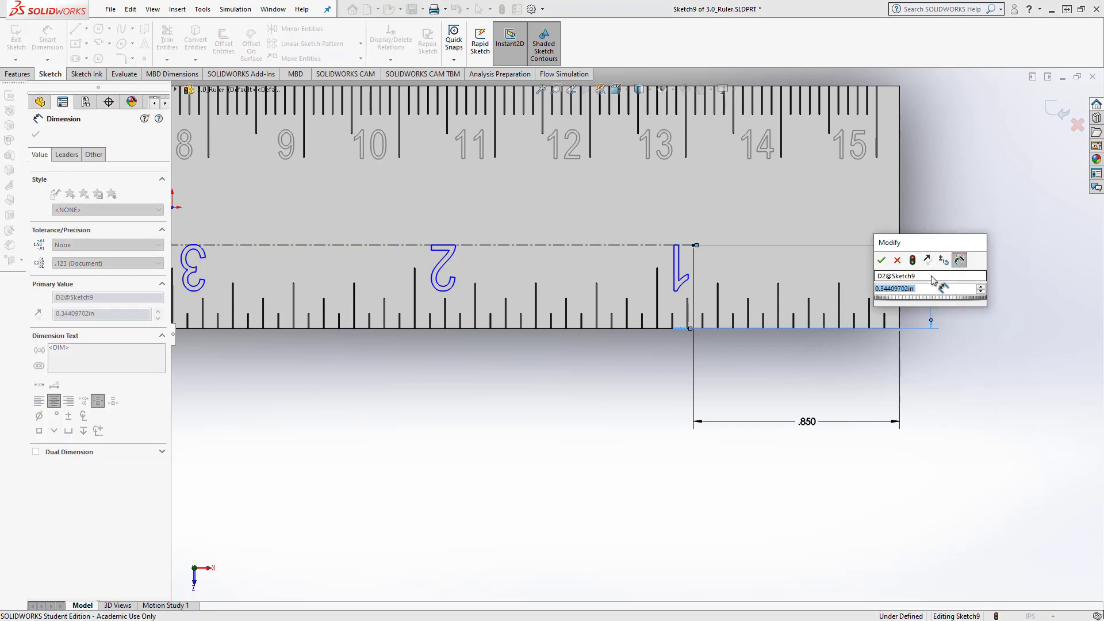
{"action": "left_click", "coordinate": [882, 259]}
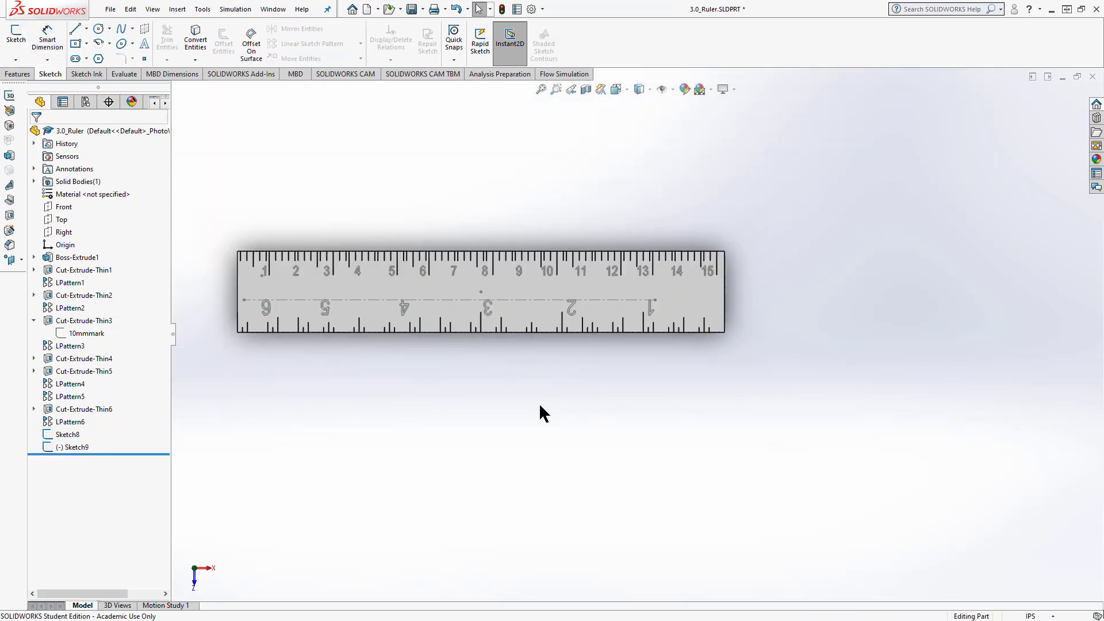
{"action": "mouse_move", "coordinate": [554, 417]}
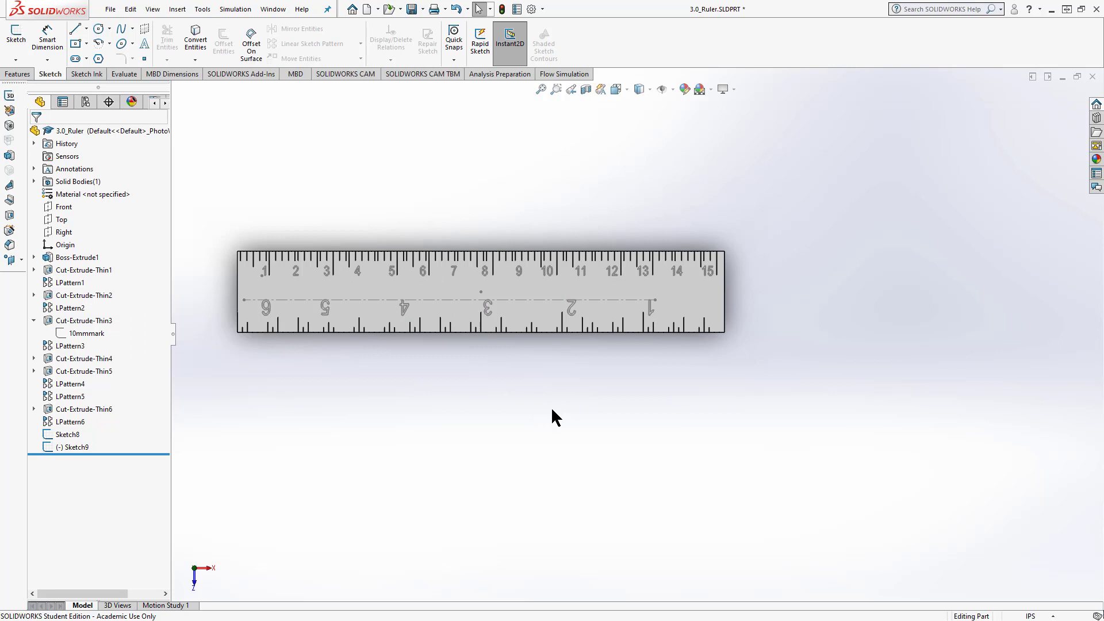
{"action": "mouse_move", "coordinate": [345, 360]}
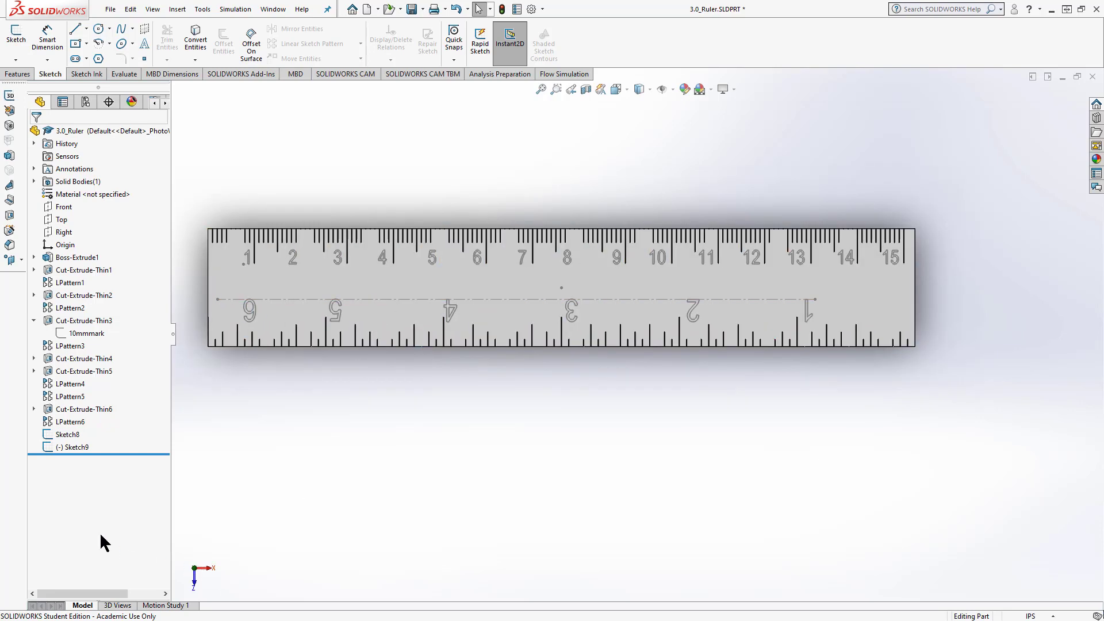
Step: Edit Sketch9 and make its centerline's left endpoint coincident with the ruler's left edge
{"action": "left_click", "coordinate": [71, 447]}
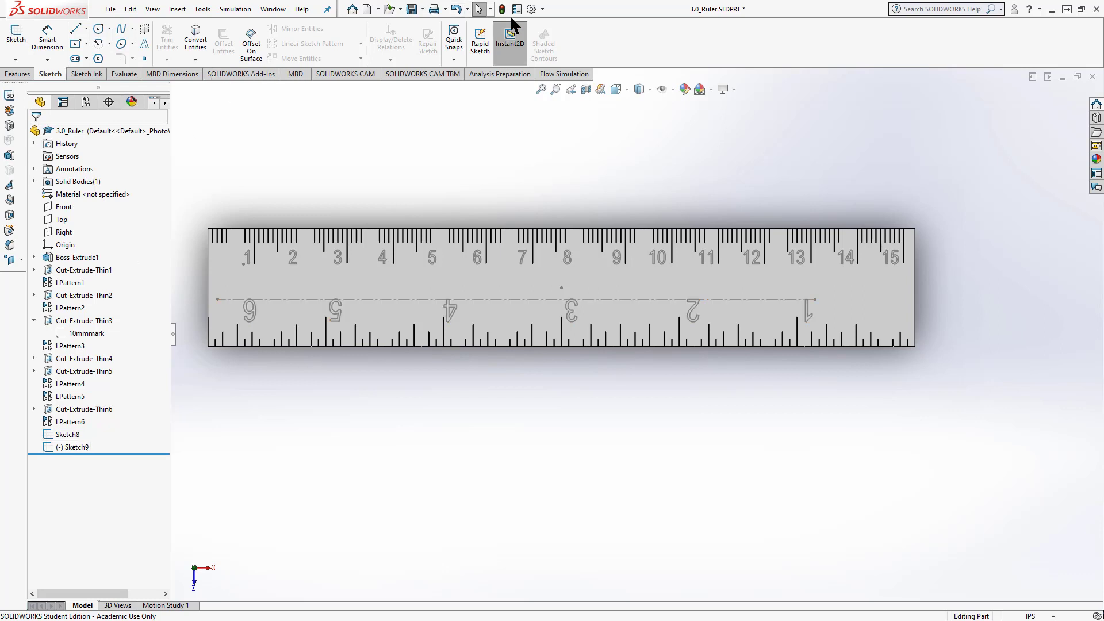
{"action": "mouse_move", "coordinate": [79, 491]}
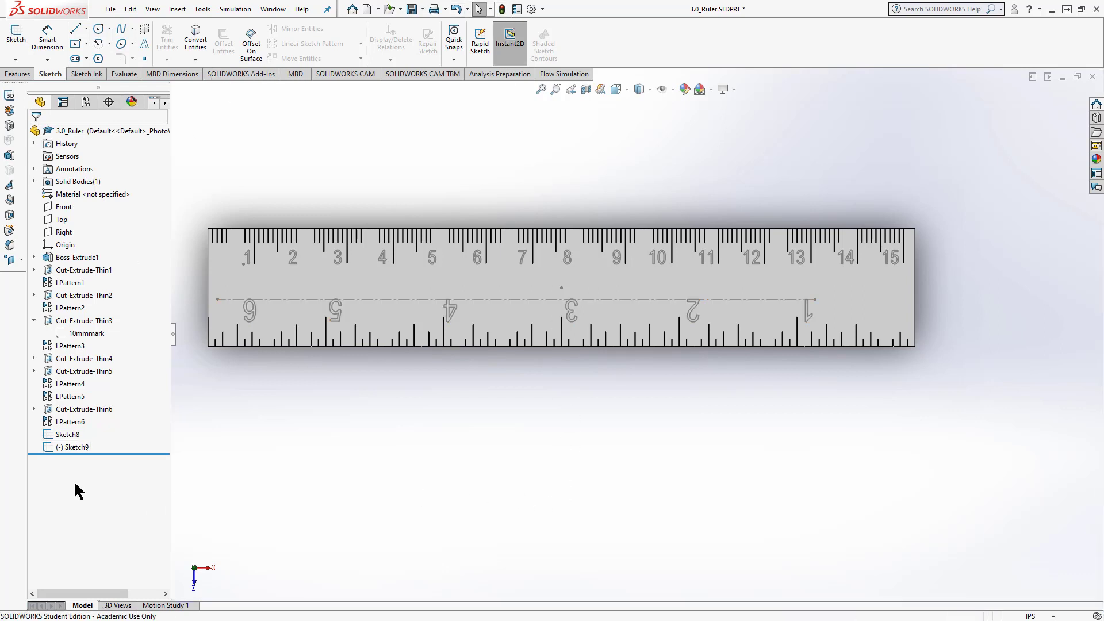
{"action": "left_click", "coordinate": [68, 434]}
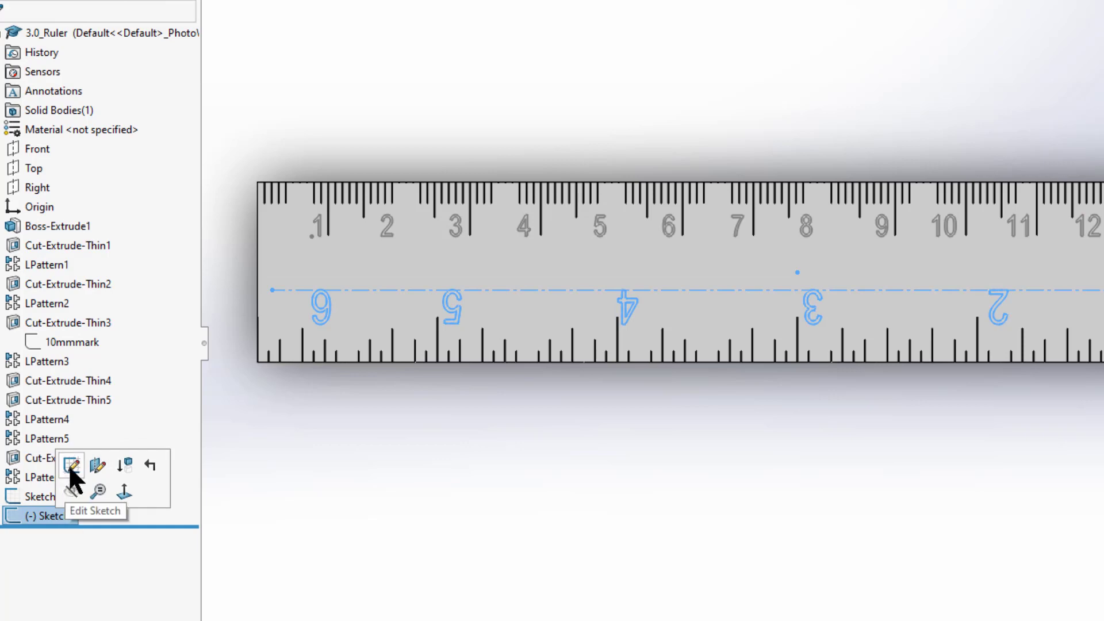
{"action": "left_click", "coordinate": [71, 464]}
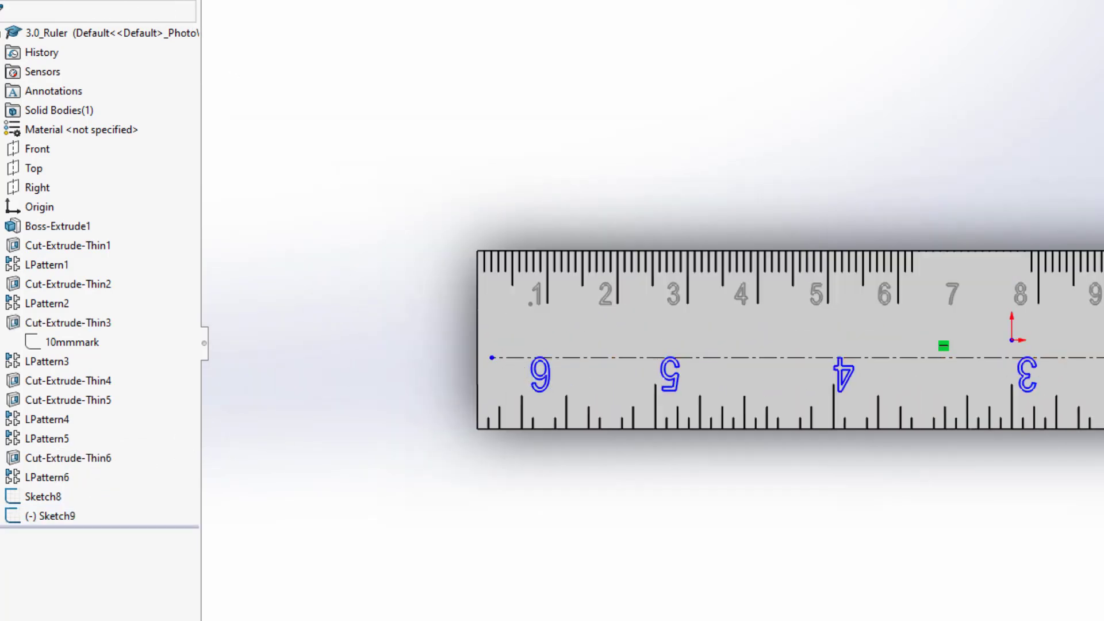
{"action": "left_click", "coordinate": [579, 360]}
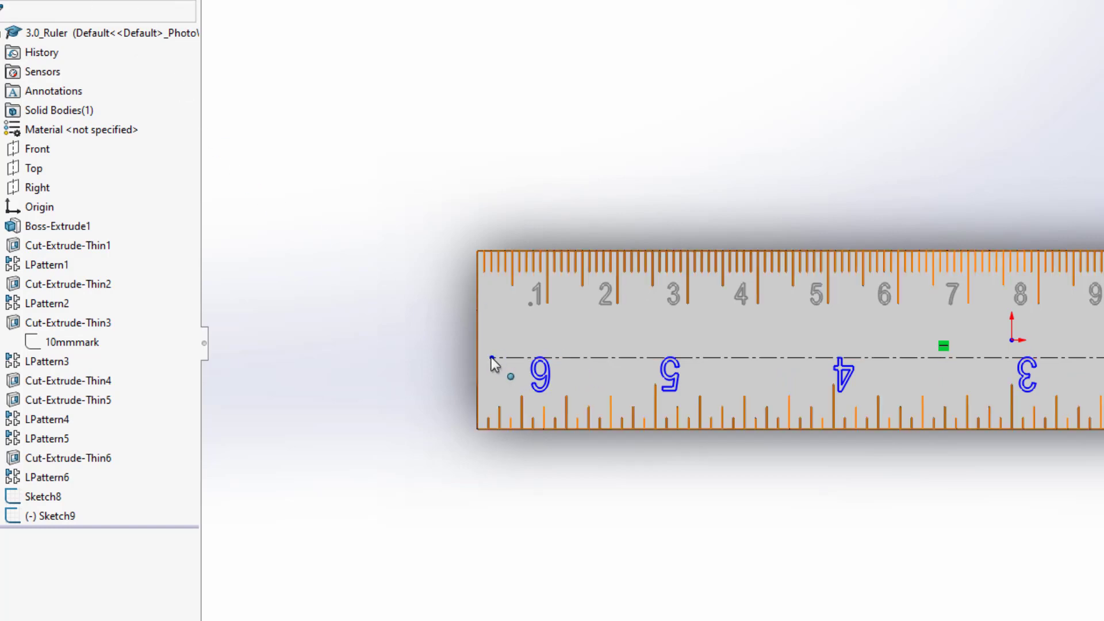
{"action": "left_click", "coordinate": [476, 372]}
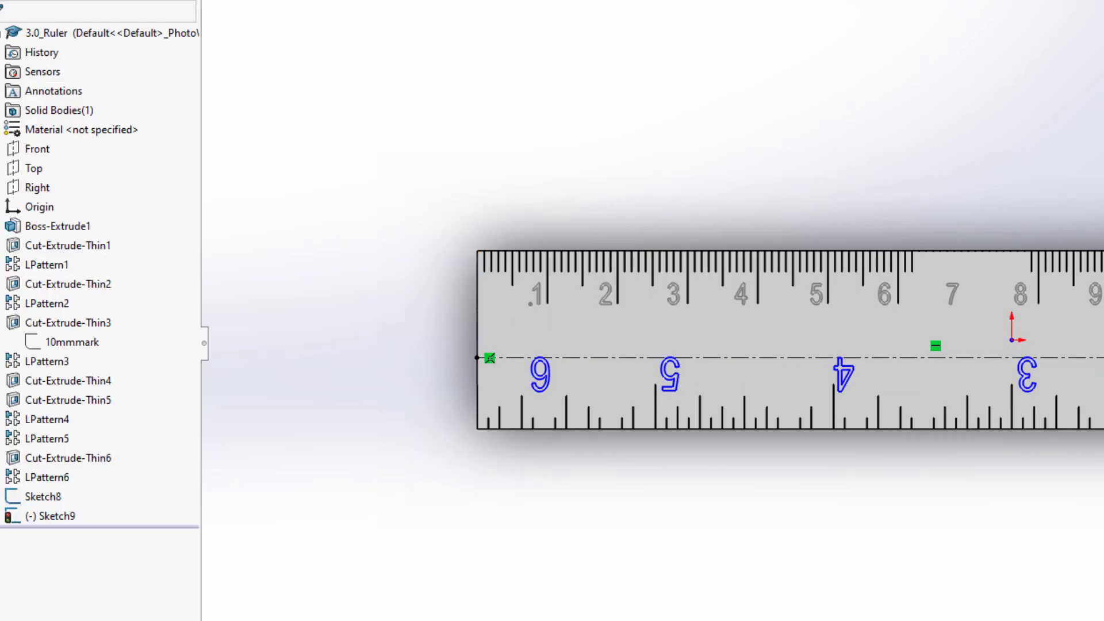
{"action": "left_click", "coordinate": [55, 110]}
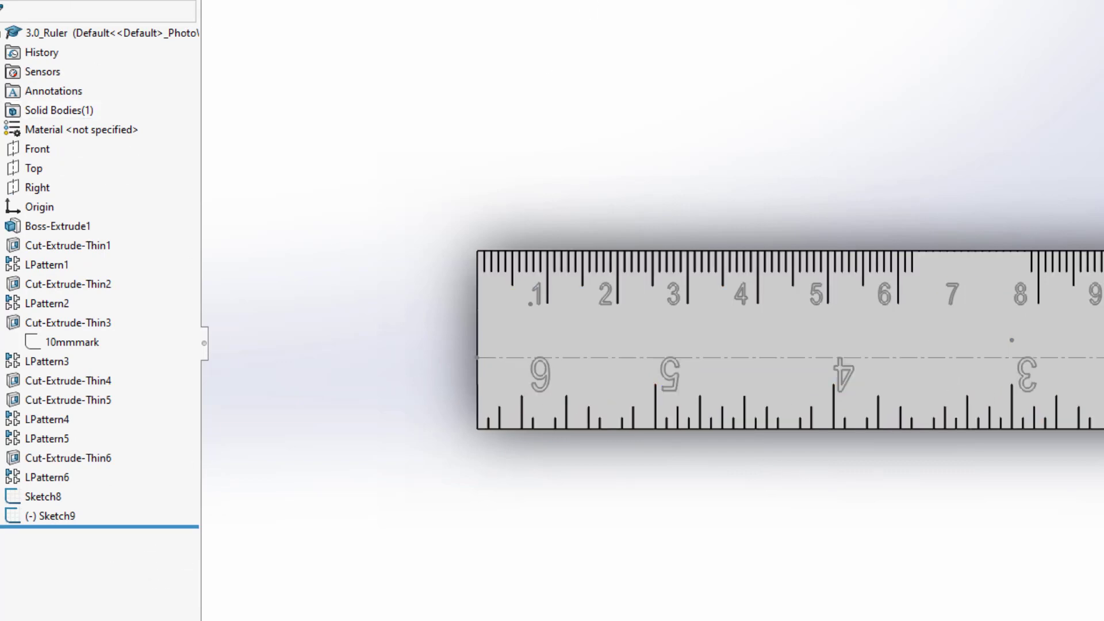
{"action": "mouse_move", "coordinate": [1013, 581]}
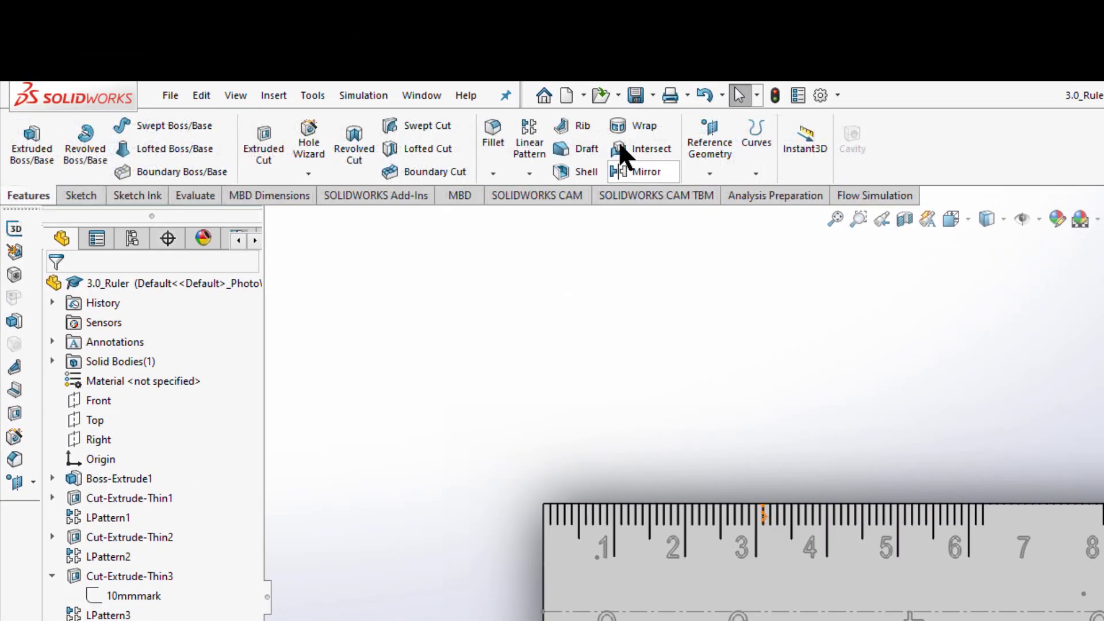
{"action": "mouse_move", "coordinate": [642, 129]}
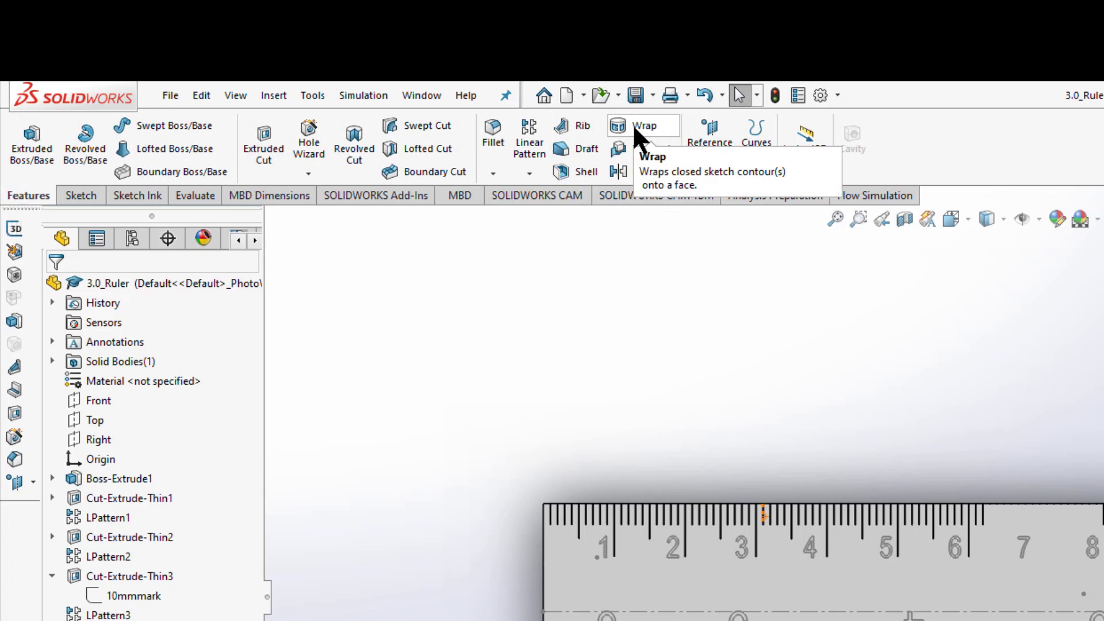
Step: Start a Wrap feature using Sketch8, the top inch numbers
{"action": "left_click", "coordinate": [618, 125]}
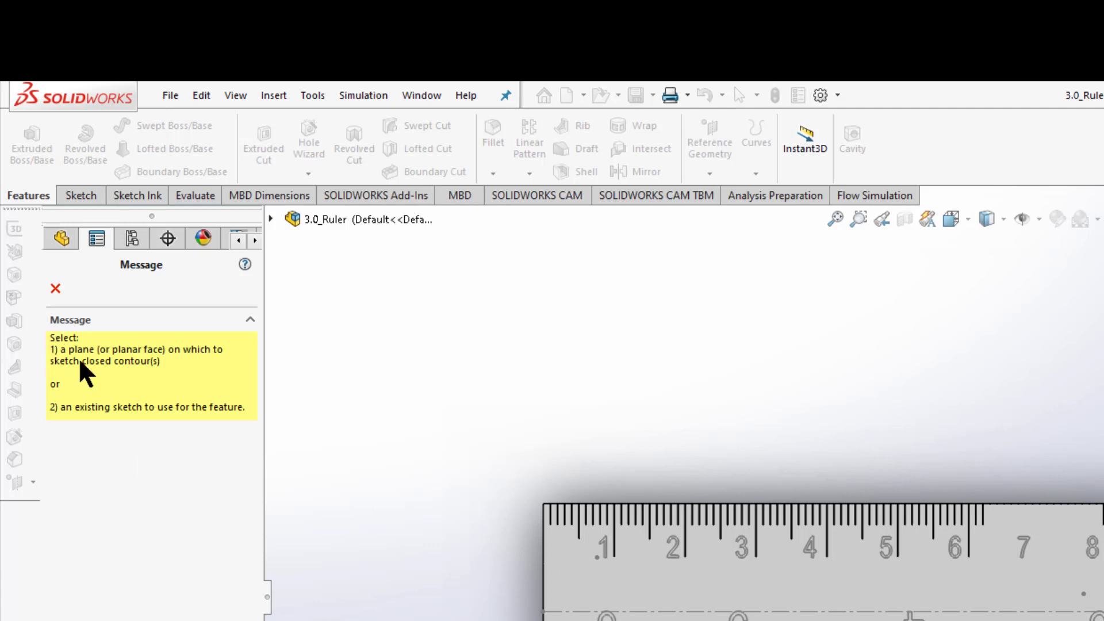
{"action": "mouse_move", "coordinate": [86, 392]}
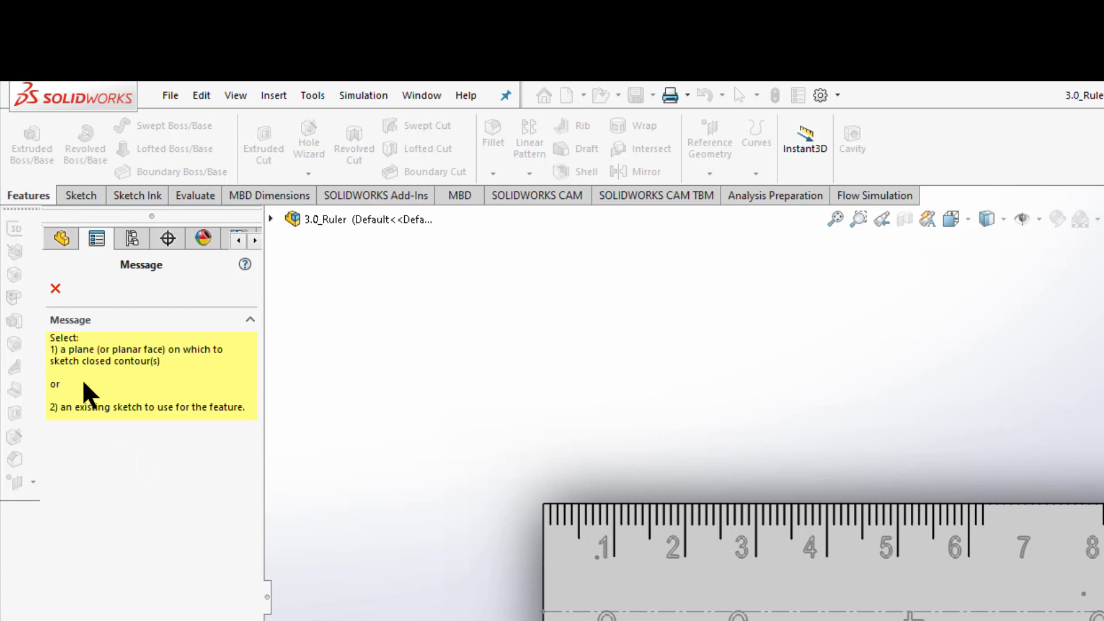
{"action": "left_click", "coordinate": [271, 218]}
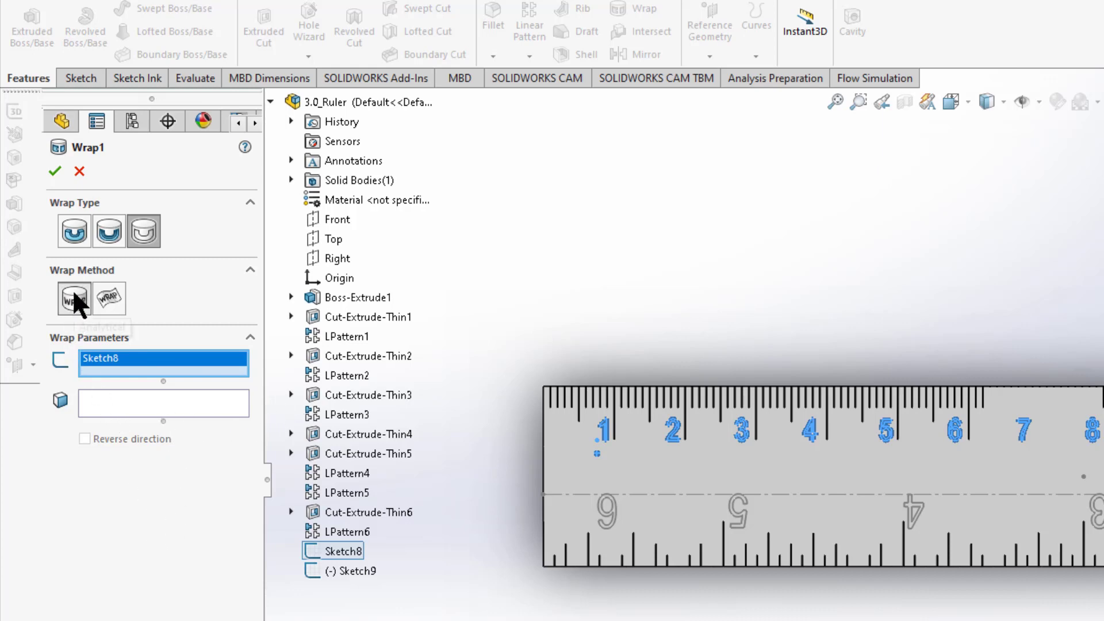
{"action": "mouse_move", "coordinate": [108, 300]}
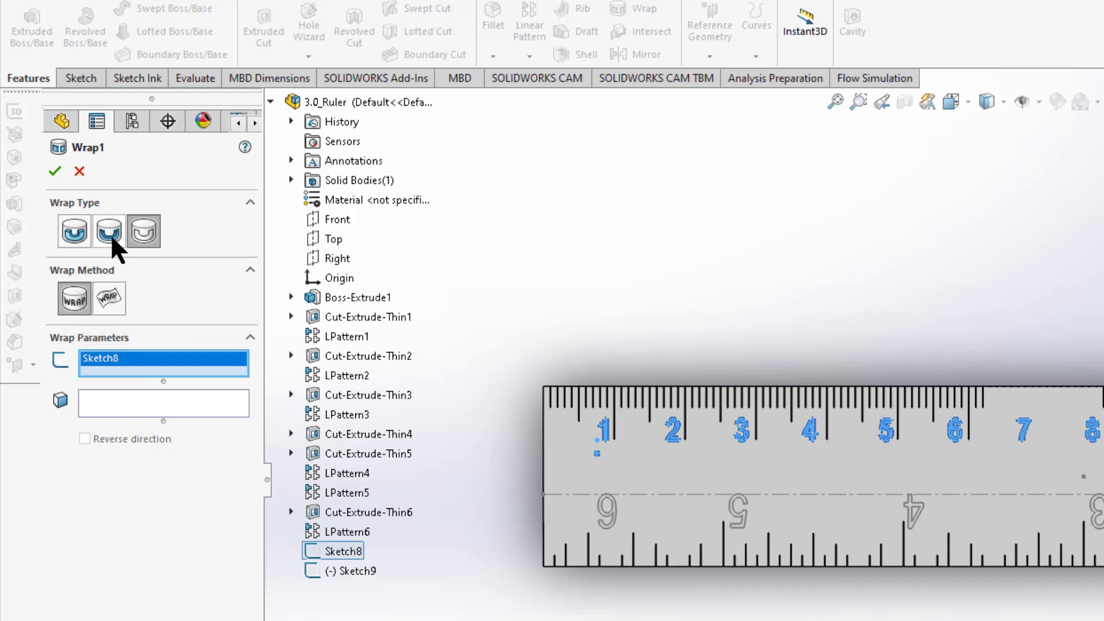
{"action": "mouse_move", "coordinate": [143, 248]}
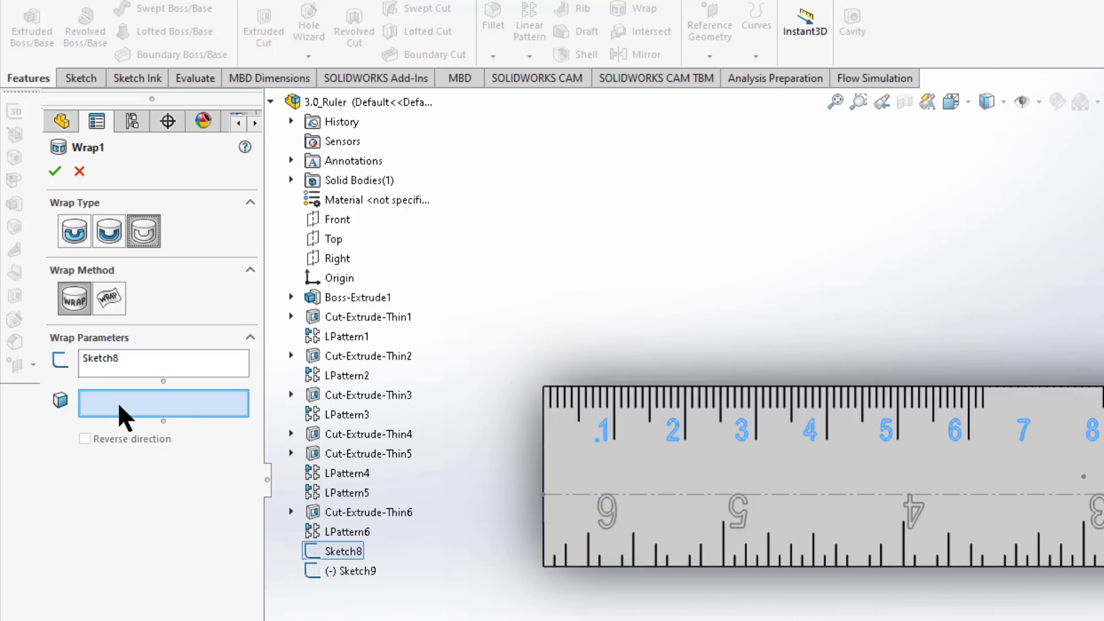
{"action": "mouse_move", "coordinate": [124, 414]}
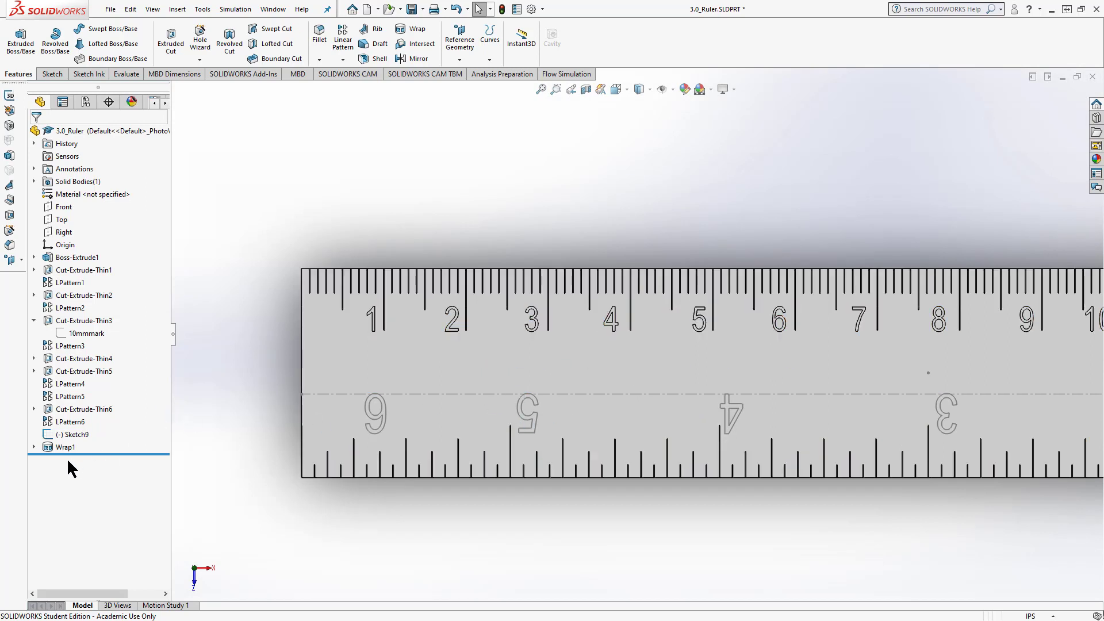
Step: Wrap Sketch9's upside-down numbers onto the ruler face as Wrap2
{"action": "left_click", "coordinate": [65, 434]}
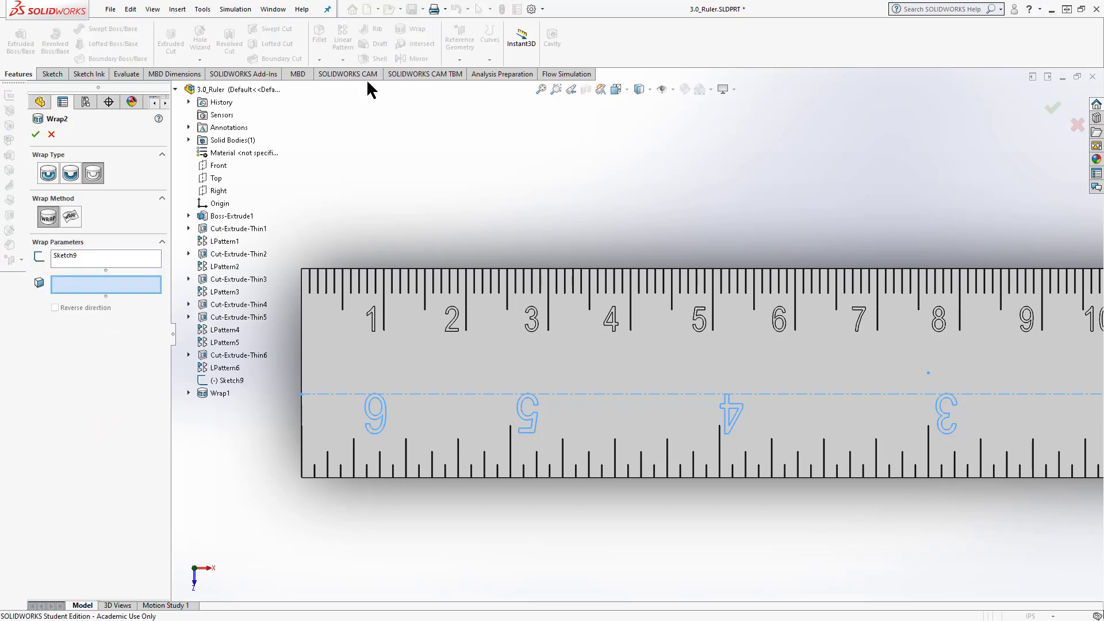
{"action": "left_click", "coordinate": [229, 380]}
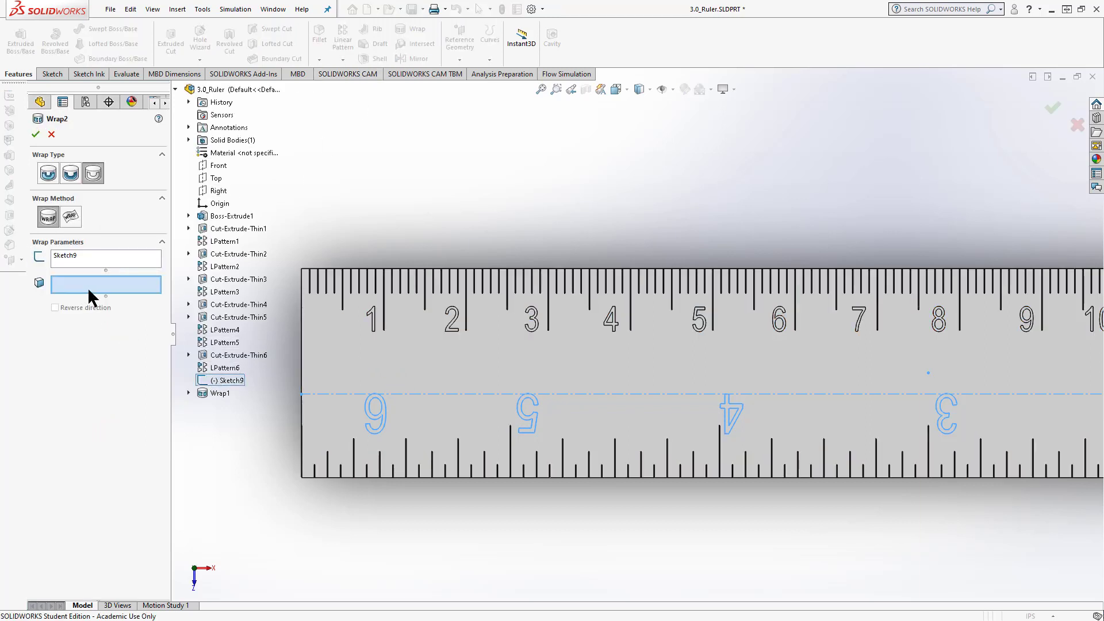
{"action": "mouse_move", "coordinate": [92, 172]}
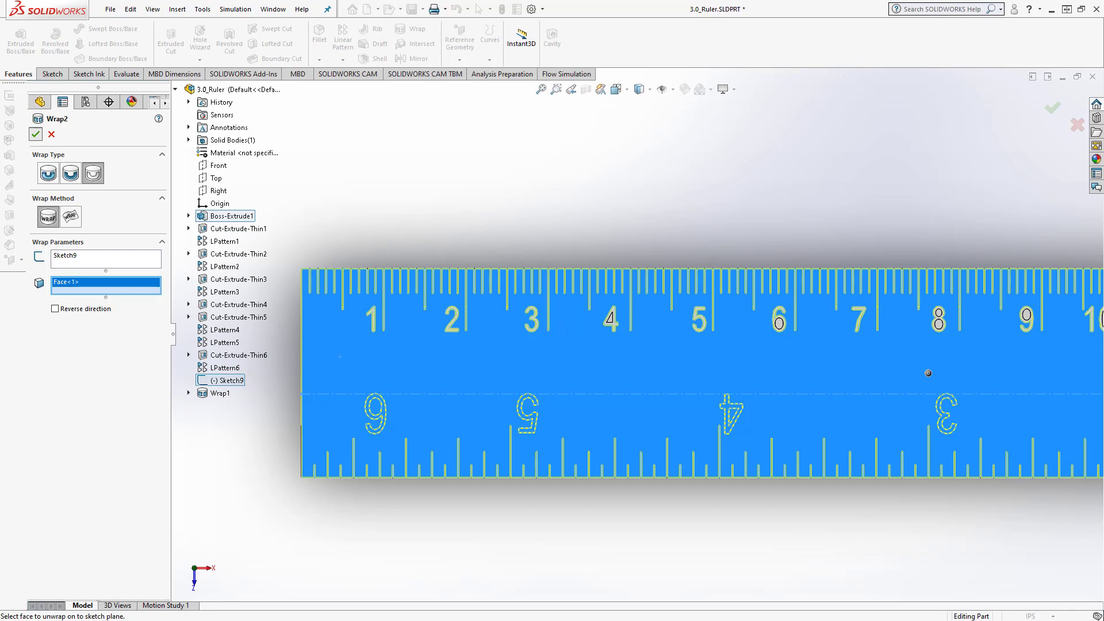
{"action": "left_click", "coordinate": [35, 150]}
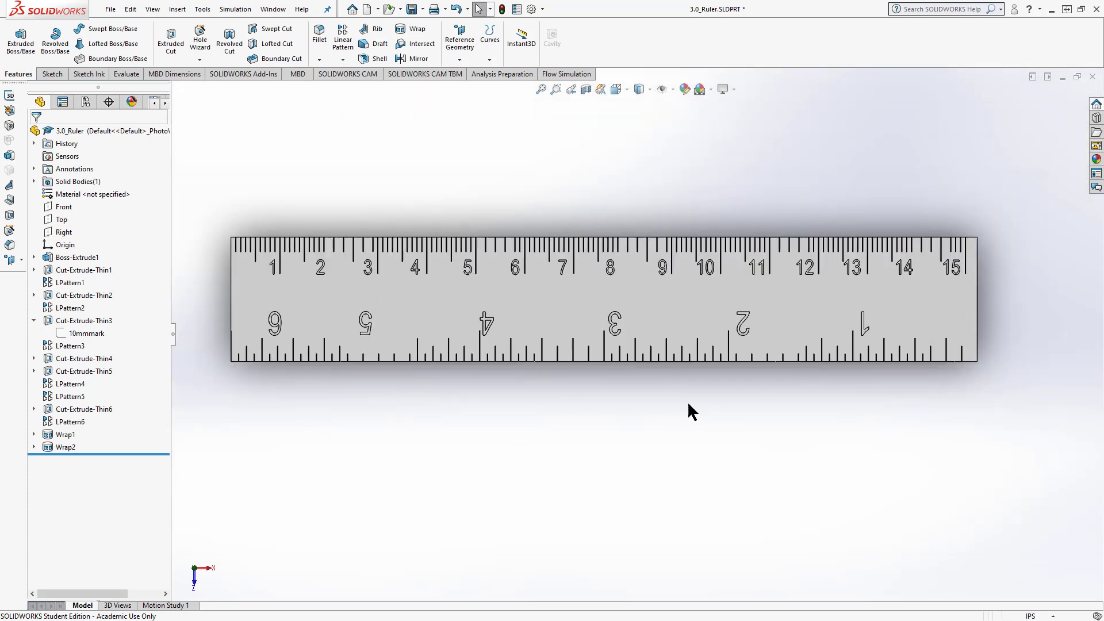
{"action": "mouse_move", "coordinate": [682, 411]}
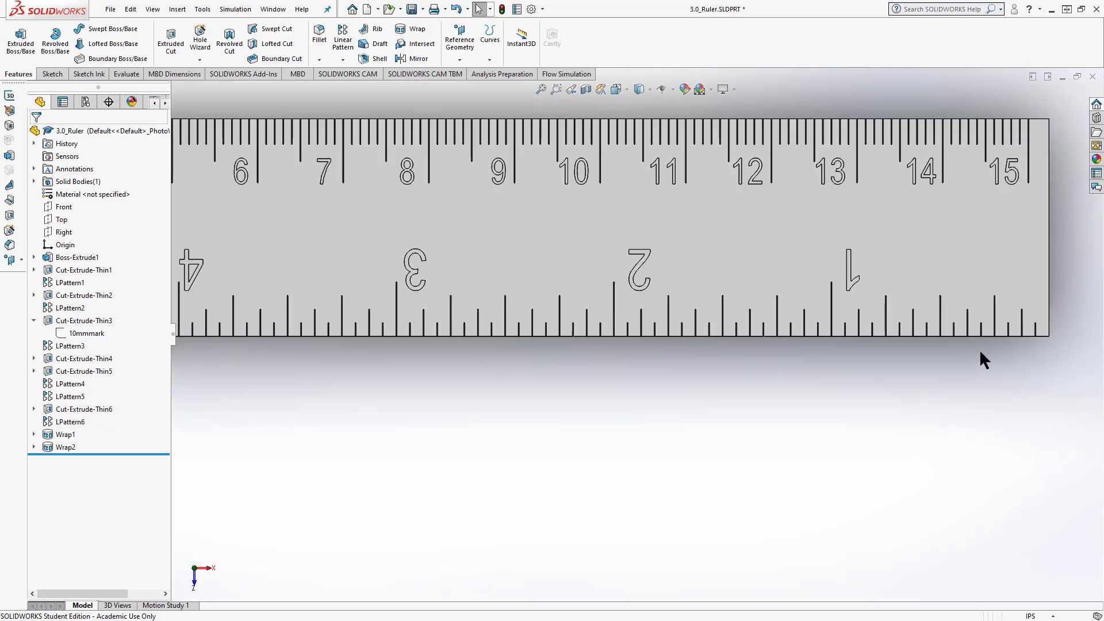
{"action": "mouse_move", "coordinate": [818, 415]}
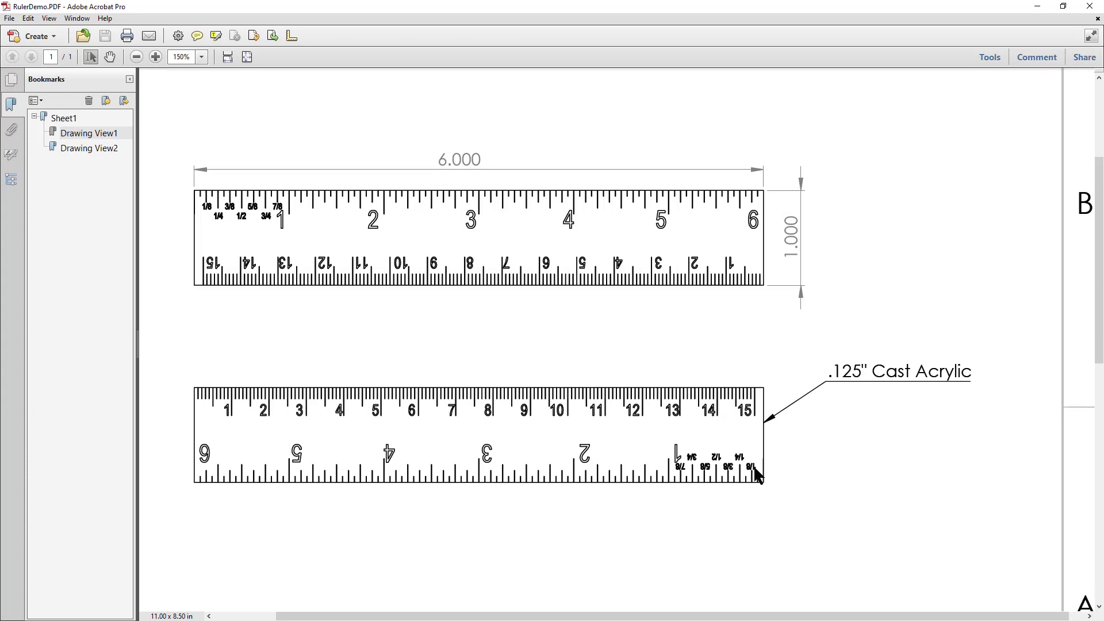
{"action": "mouse_move", "coordinate": [691, 489]}
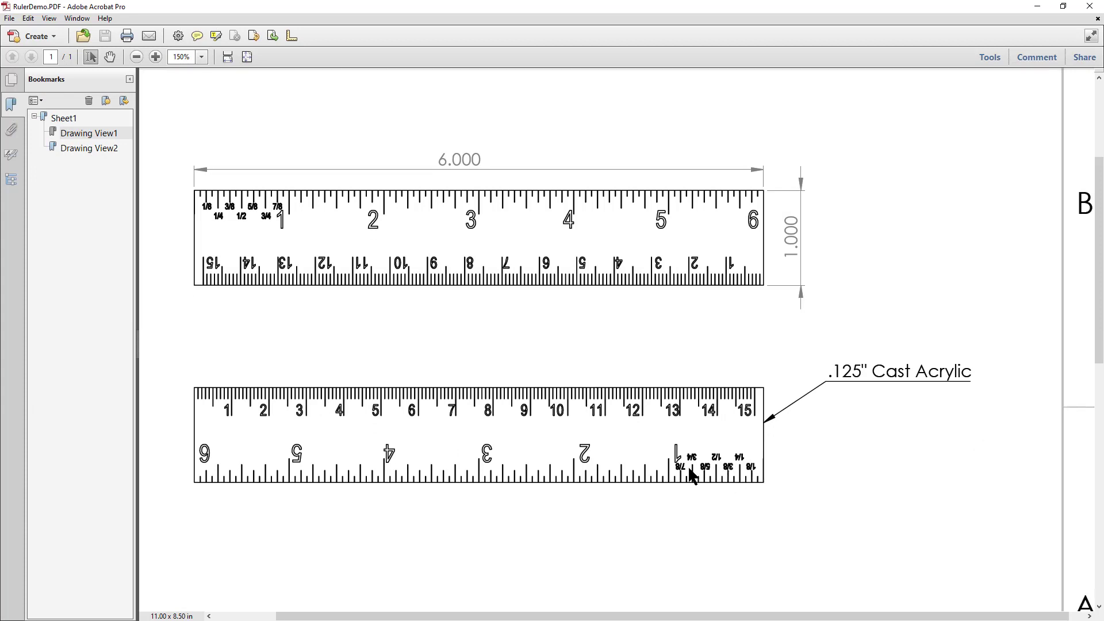
{"action": "mouse_move", "coordinate": [697, 481]}
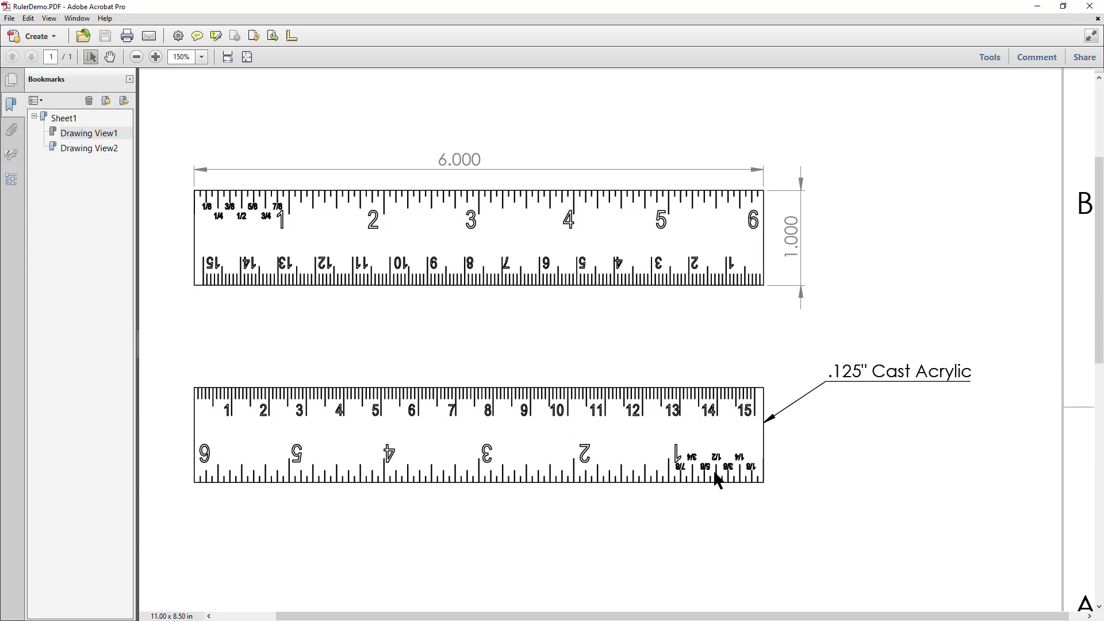
{"action": "mouse_move", "coordinate": [687, 484]}
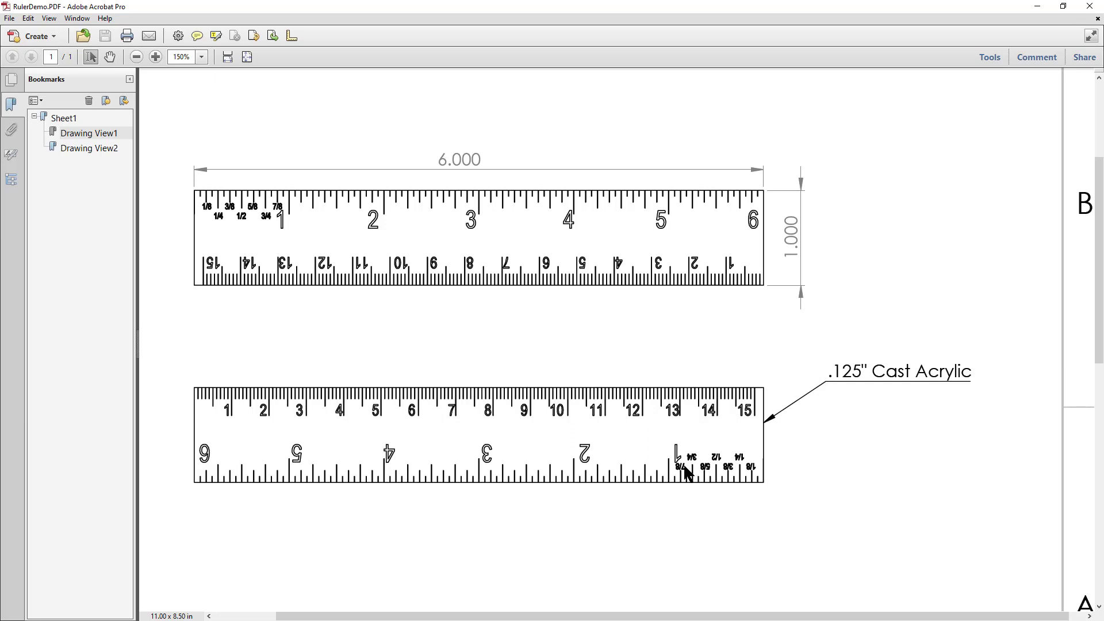